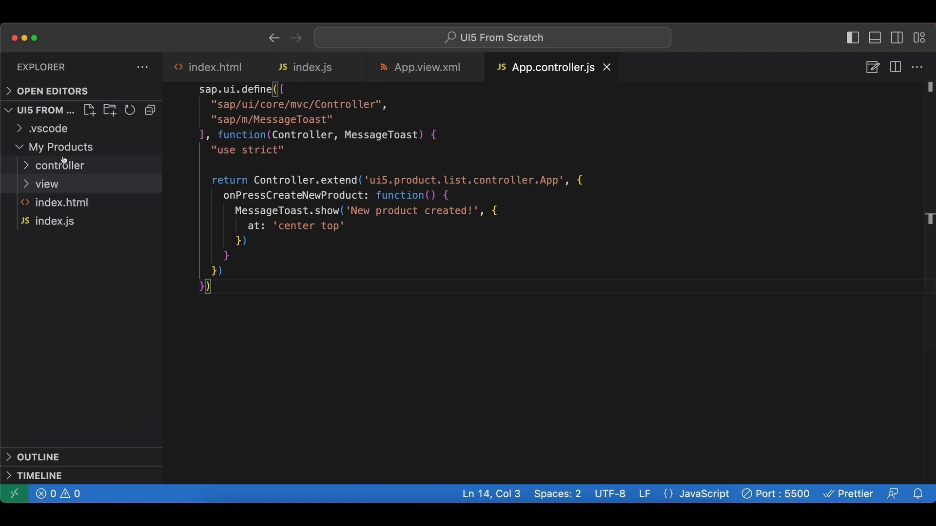
Create a new folder named webapp inside My Products
right_click(59, 147)
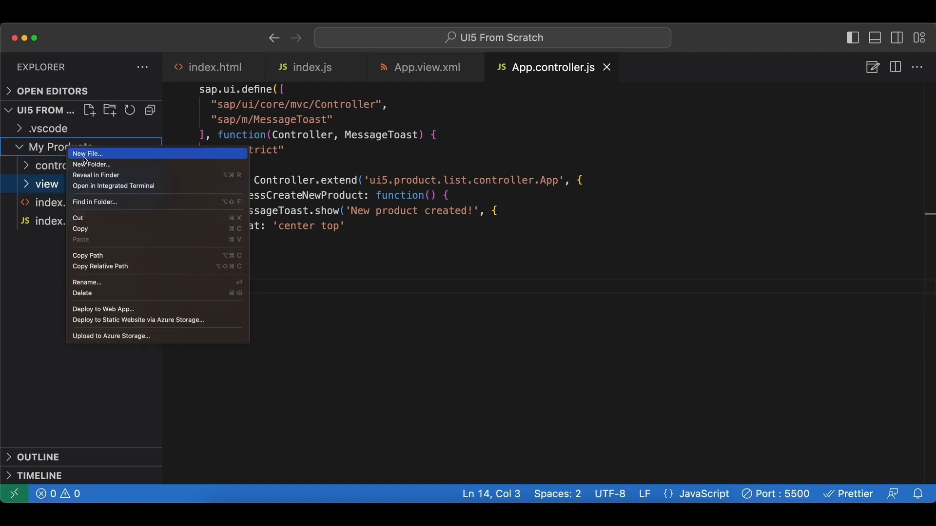
click(87, 154)
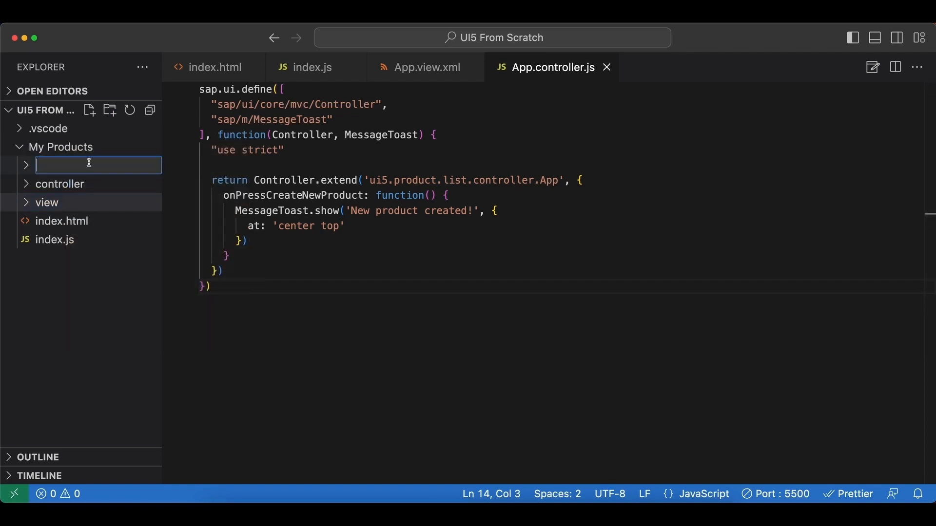
text(webapp)
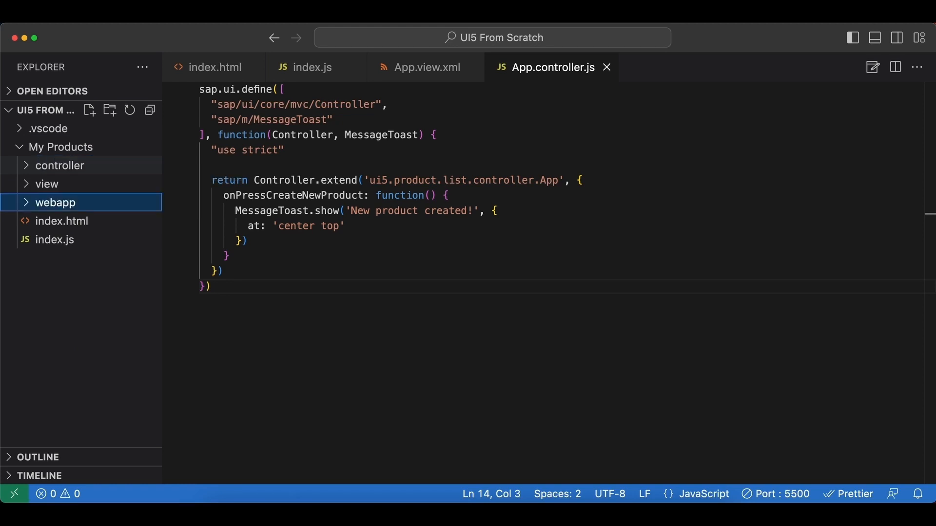
Move controller, view, index.html and index.js into webapp and confirm the move
click(59, 166)
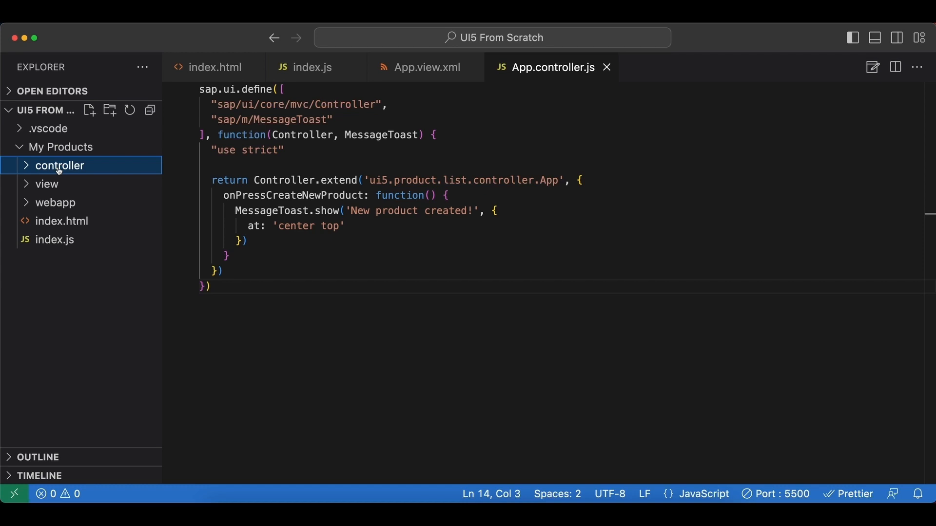
click(46, 184)
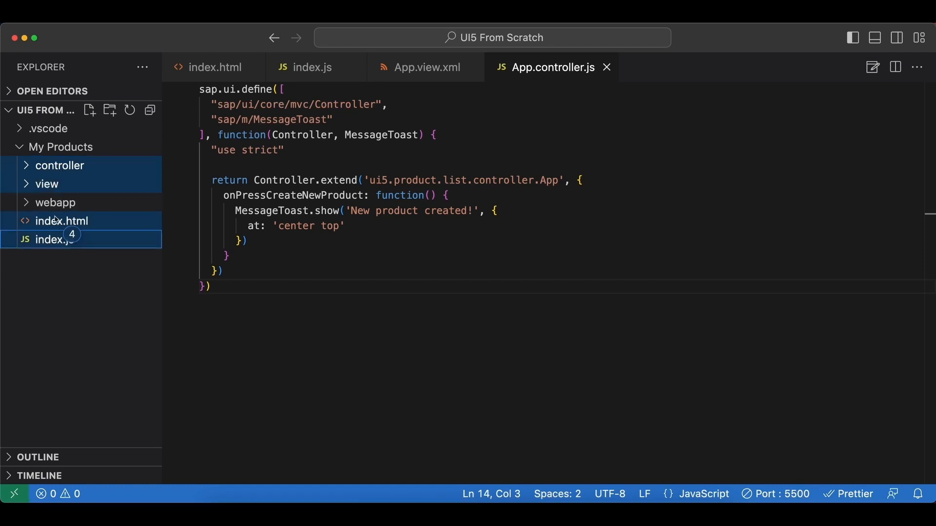
drag(62, 222, 54, 203)
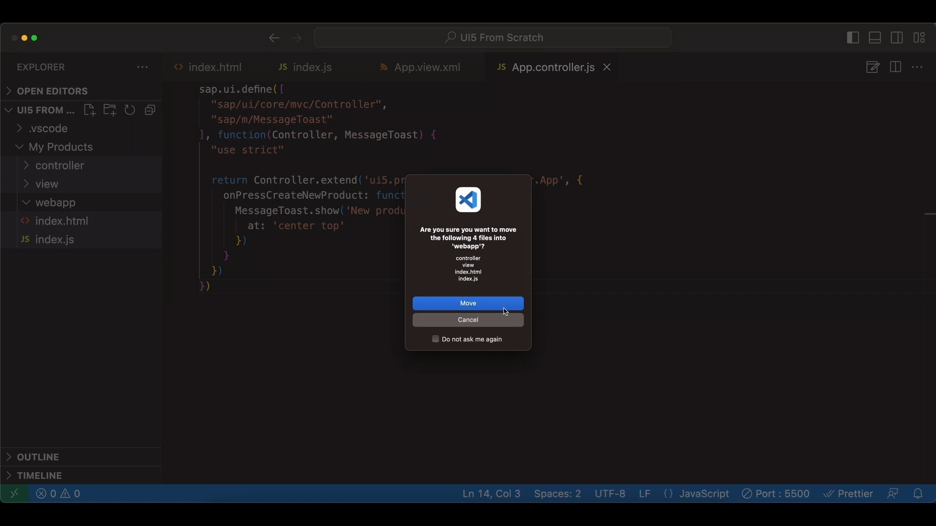
click(468, 303)
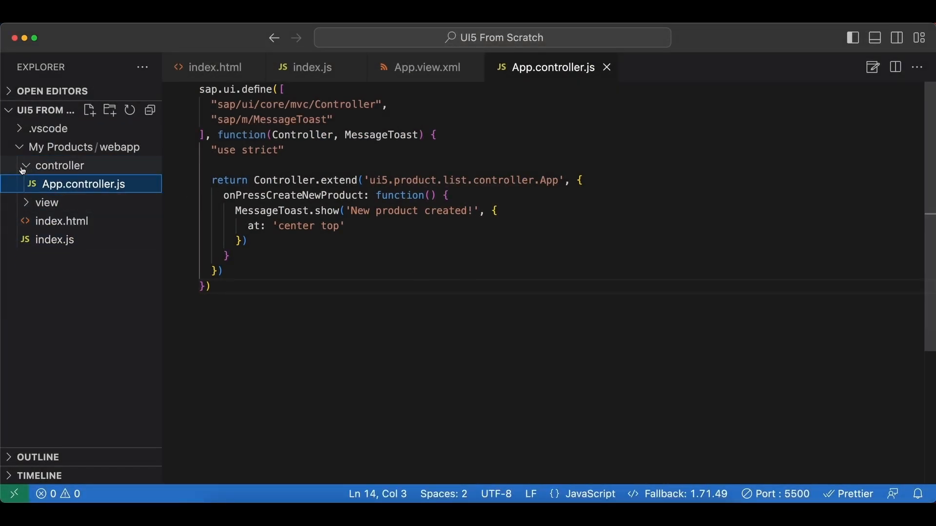
click(60, 166)
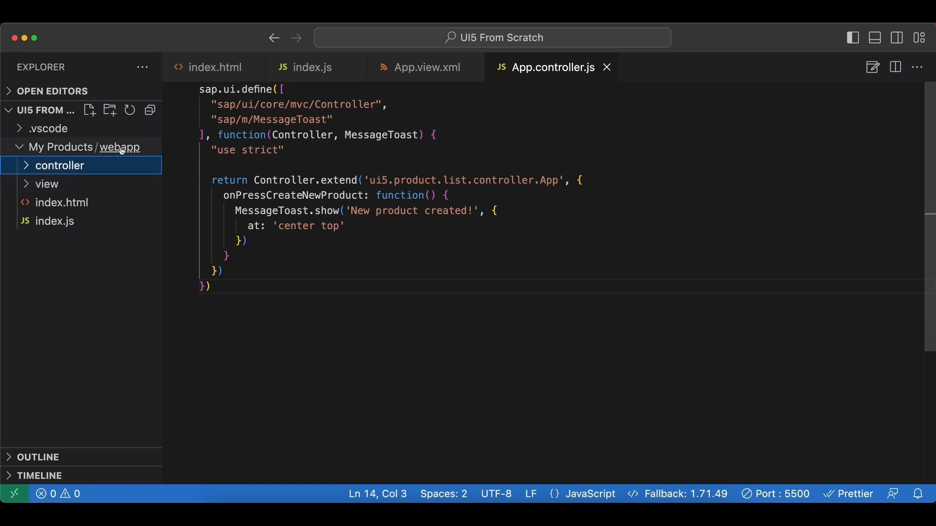
Create Component.js inside webapp and begin a sap.ui.define() stub in it
click(89, 110)
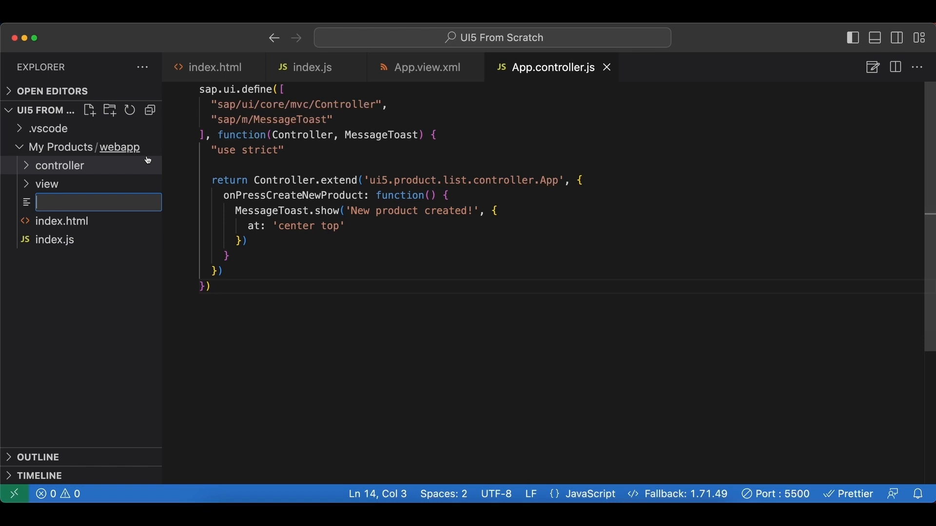
text(Component.js)
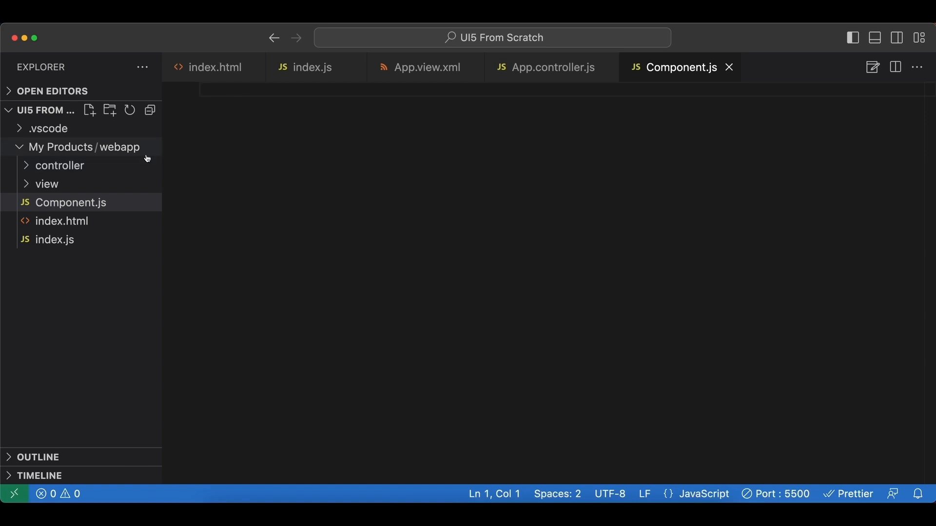
mouse_move(301, 103)
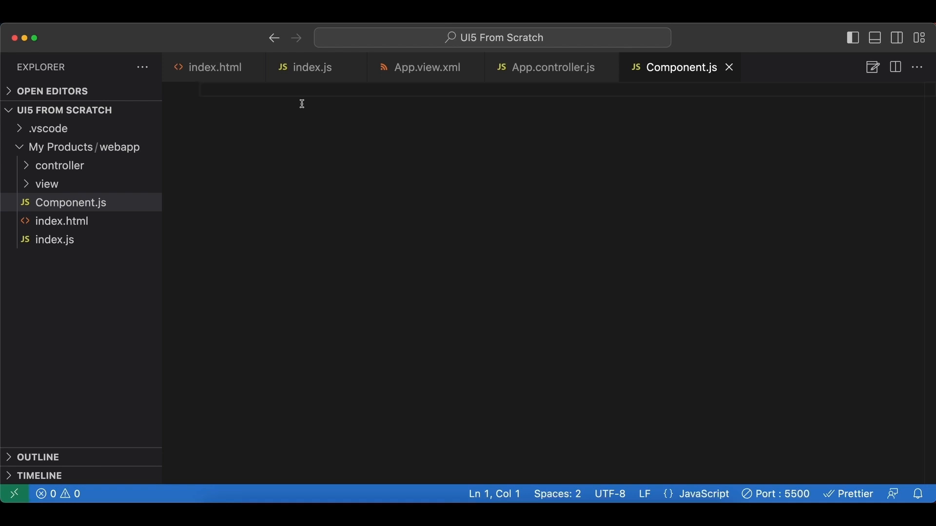
text(sap.ui.)
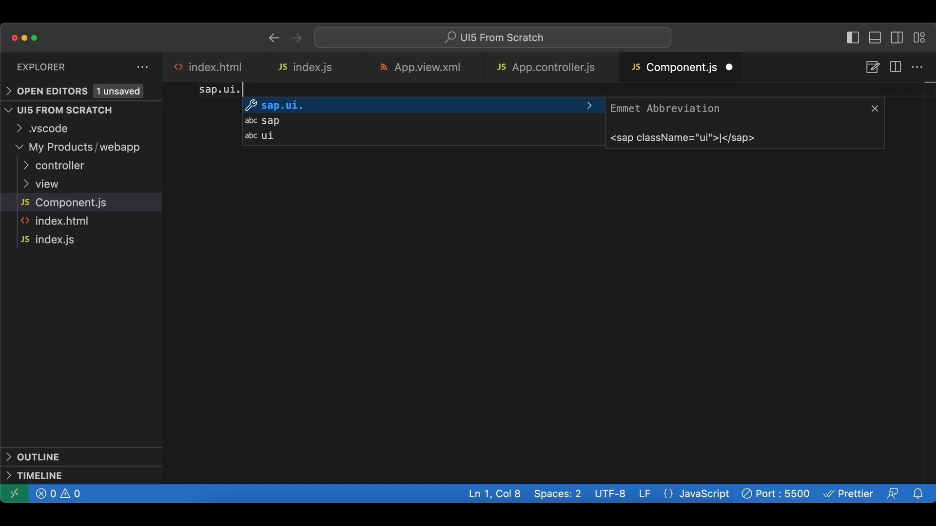
text(define())
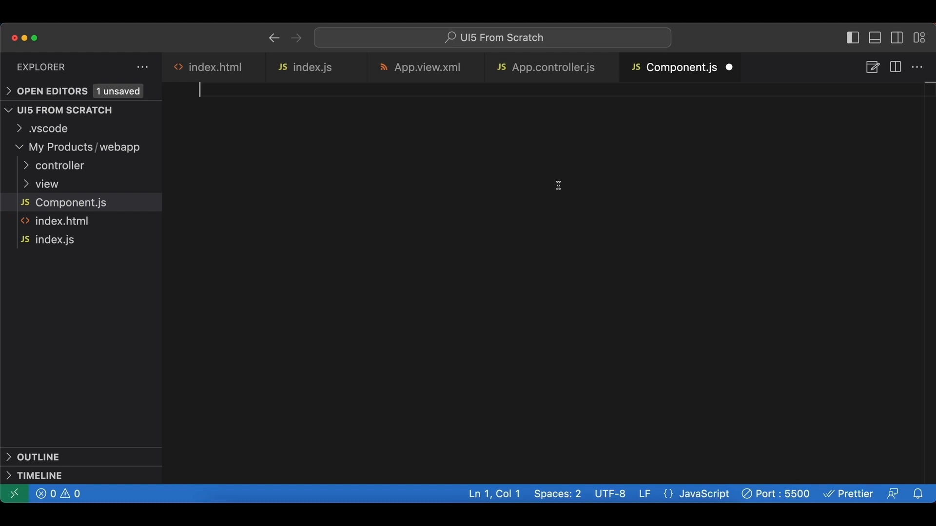
Write sap.ui.define with the dependency array ["sap/ui/core/UIComponent"]
text(sap.ui.define()
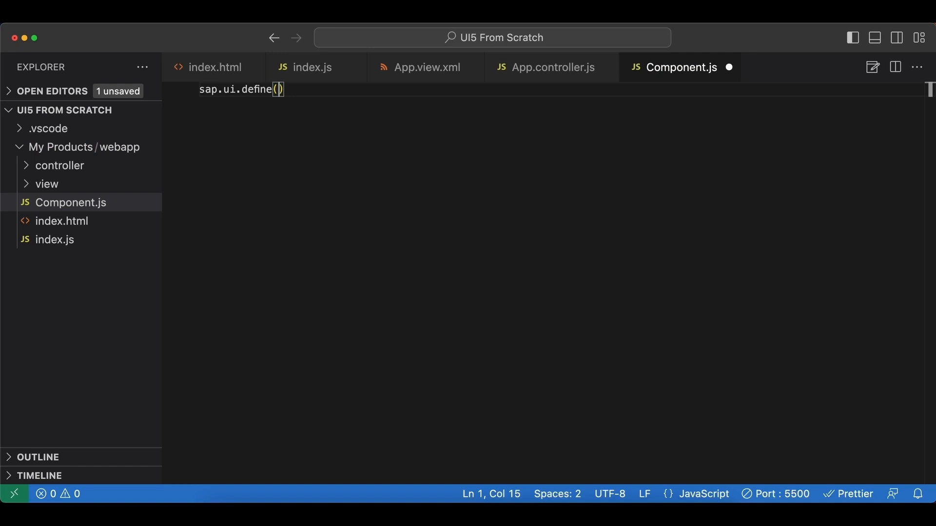
text([)
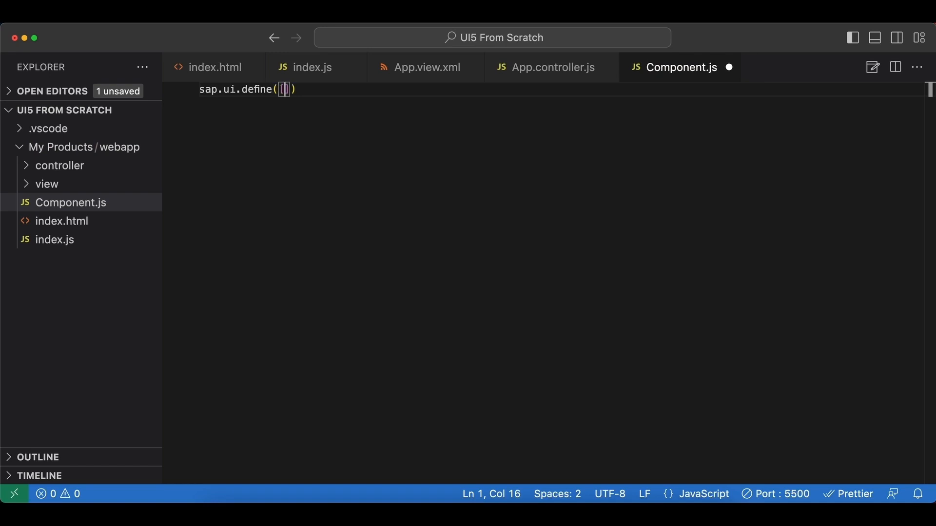
text("")
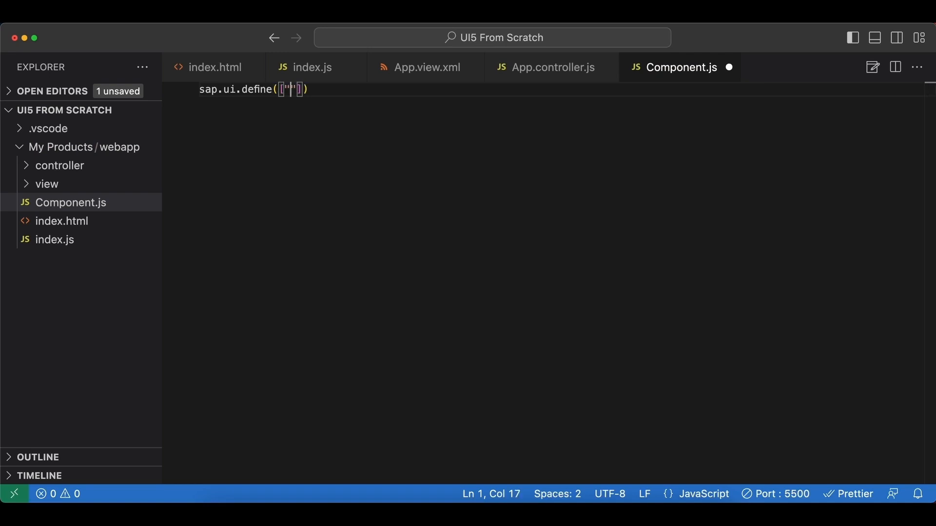
text(sap(ui/)
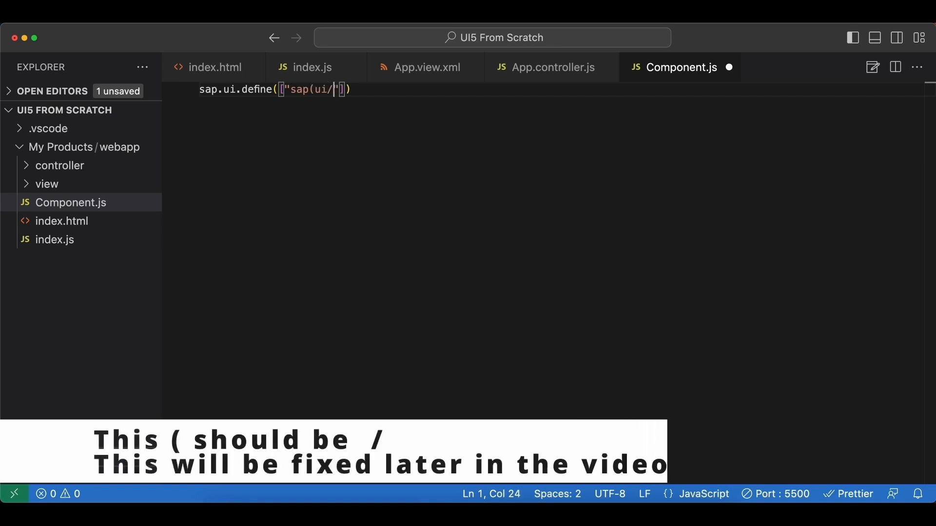
text(core/U)
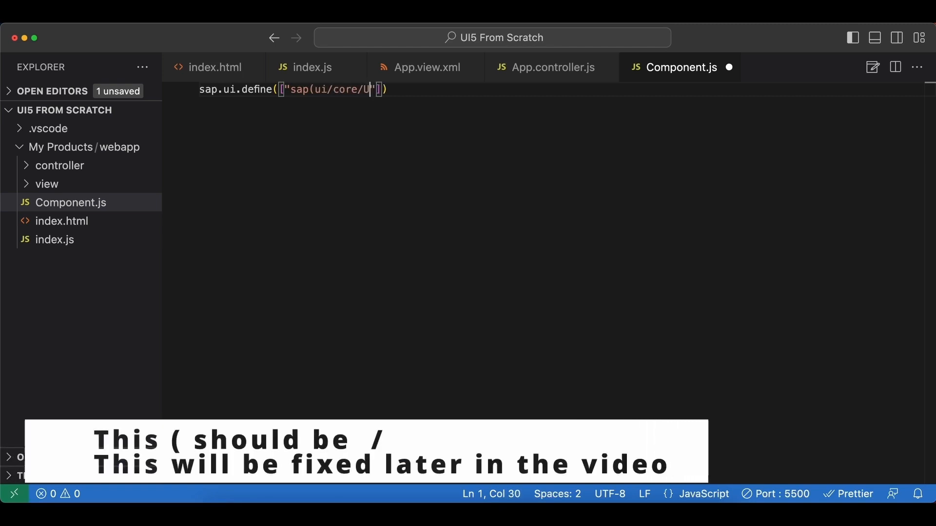
text(IComponent)
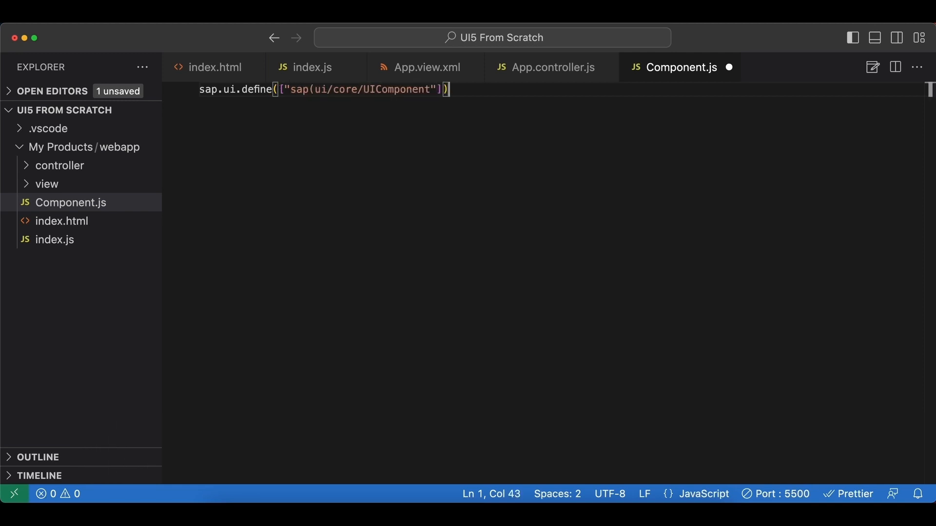
Add the callback function(UIComponent) { "use strict" } to the define call
text(, funci)
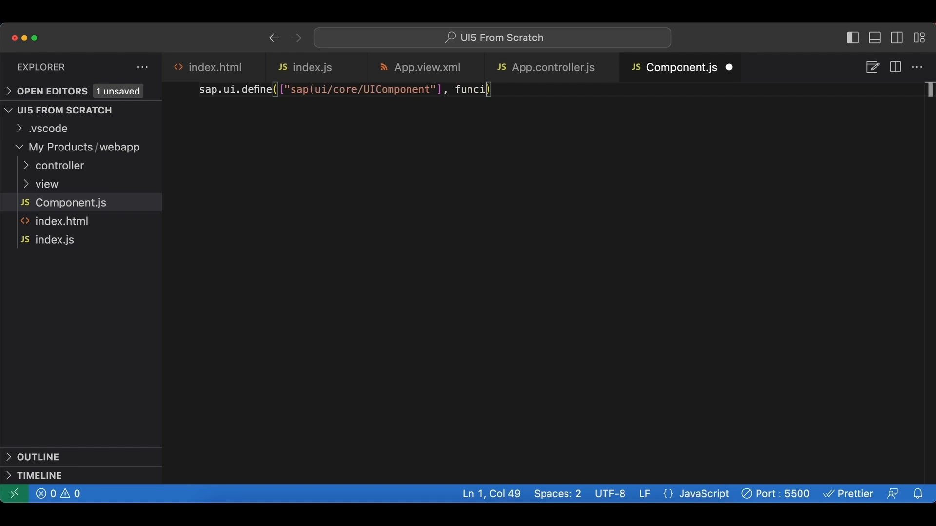
key(Backspace)
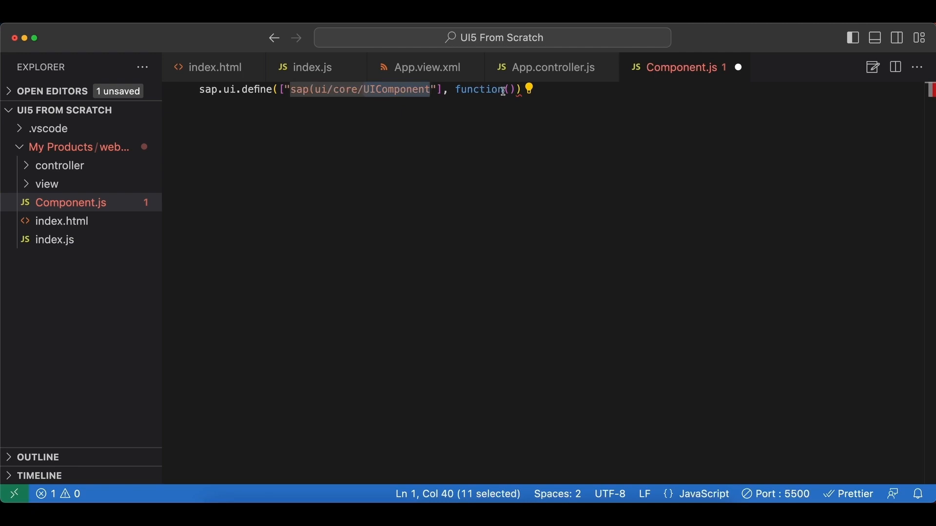
text(UIComponent)
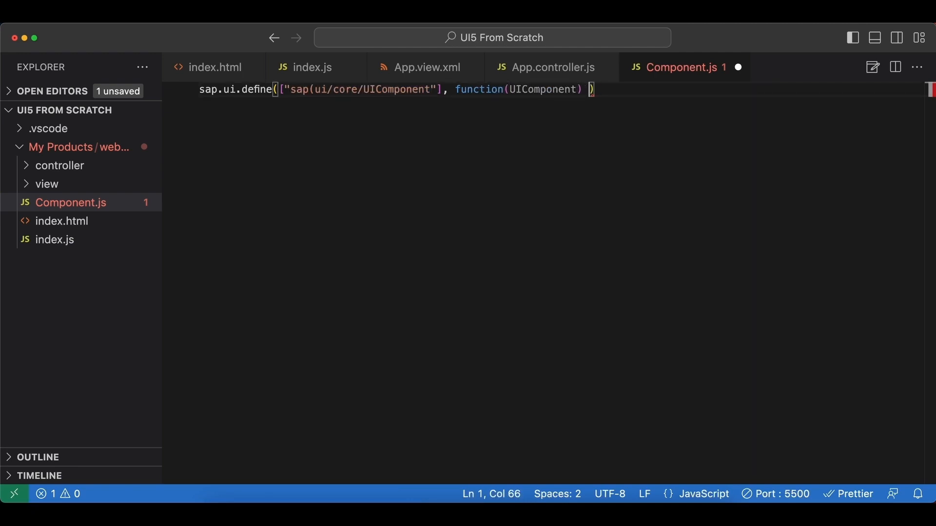
text({)
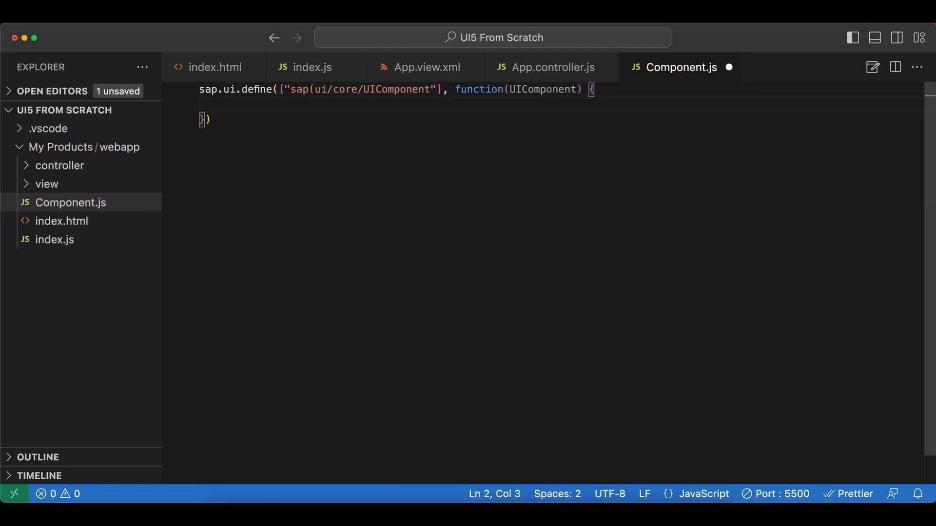
text("use str)
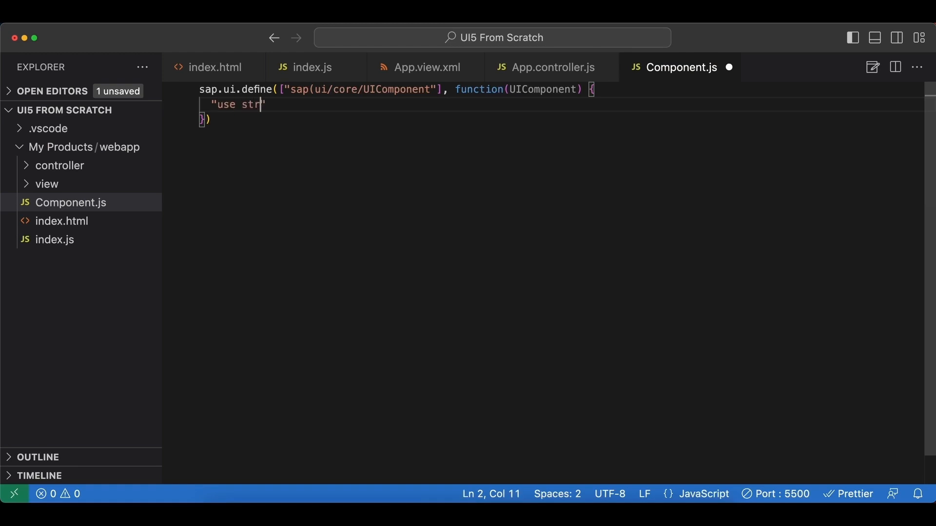
text(ict")
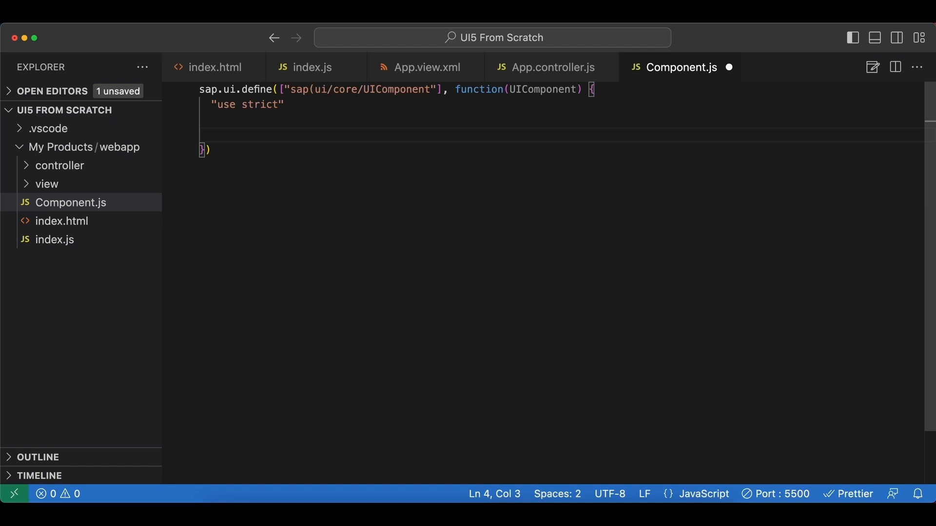
Return UIComponent.extend("ui5.product.list.Component", { }) from the module function
text(return)
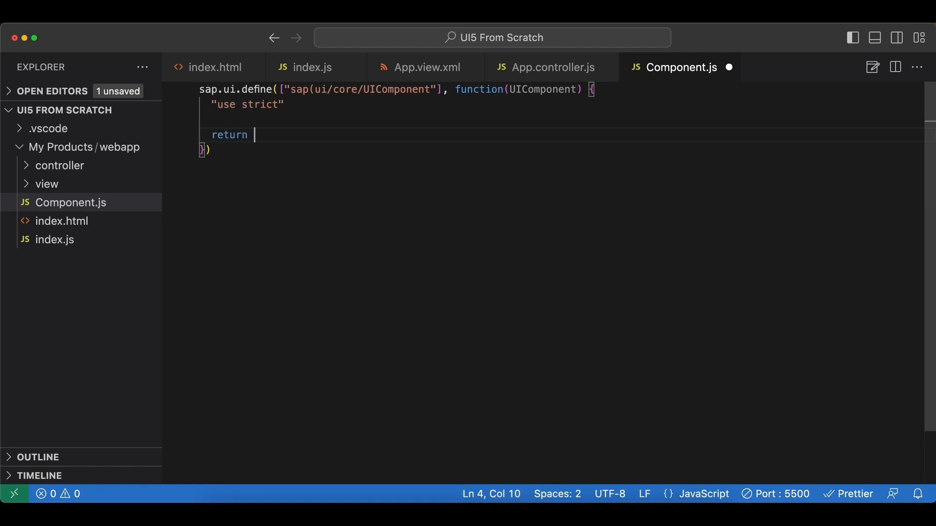
text(UI)
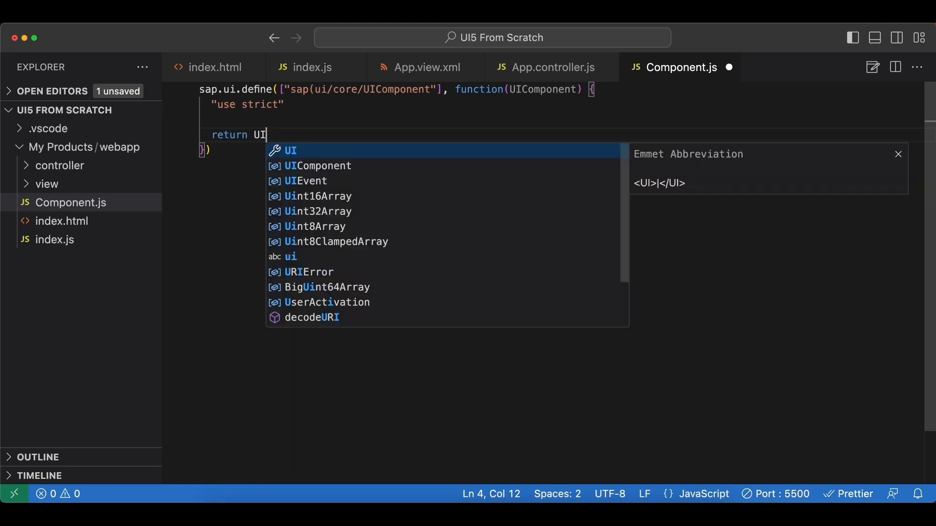
text(Com)
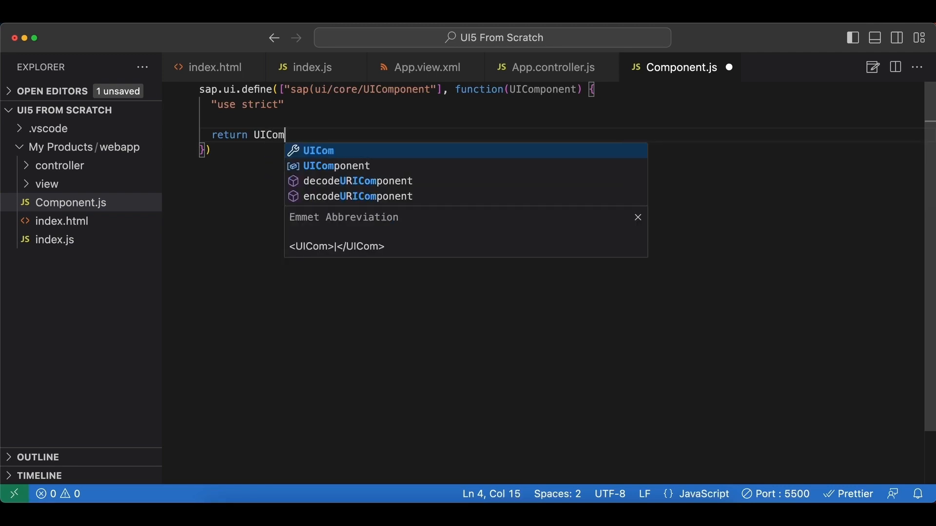
text(ponent.extend(")
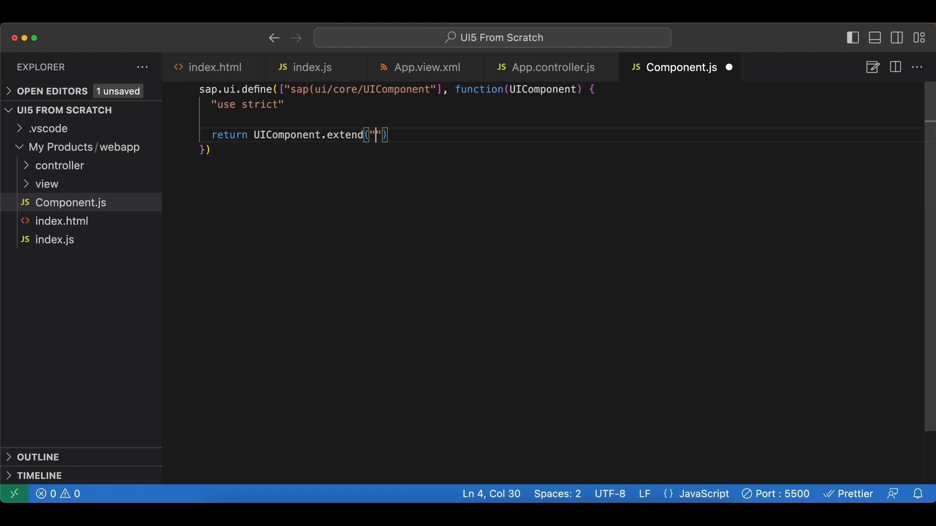
text(ui5)
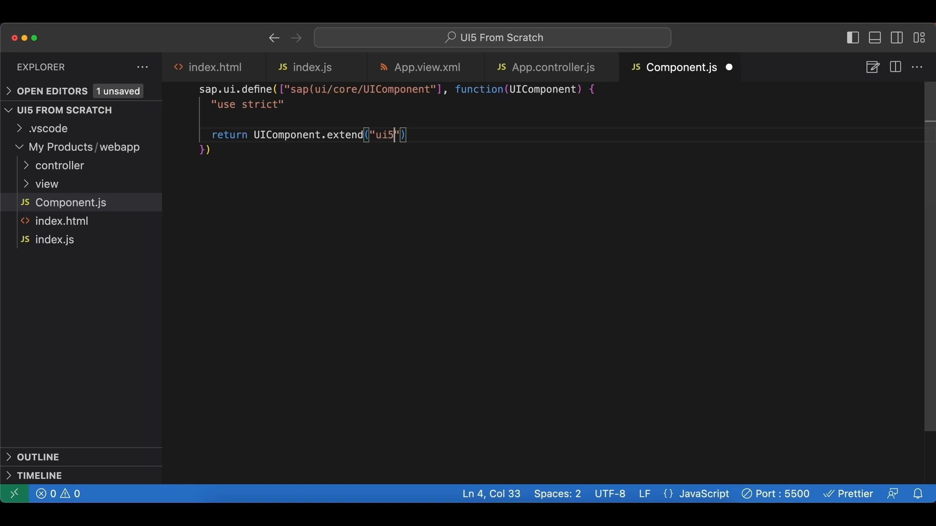
text(.product.list.)
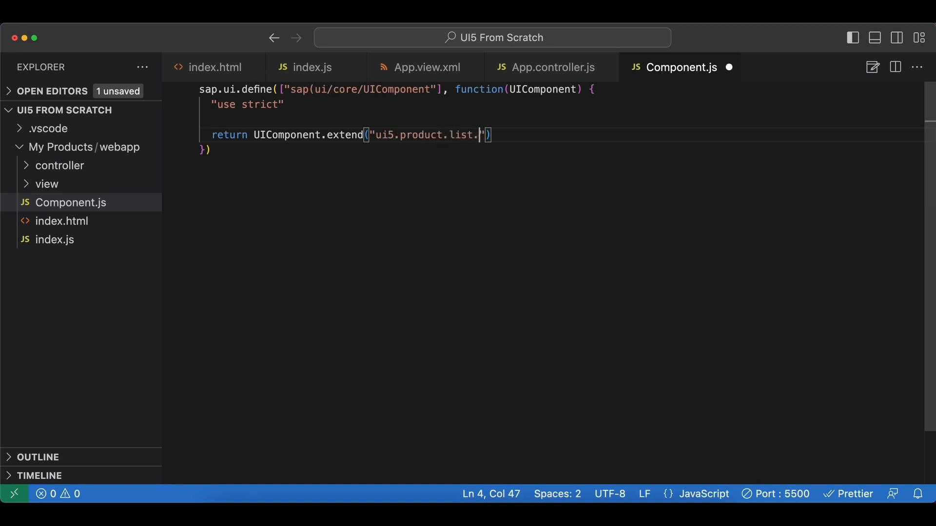
text(Component)
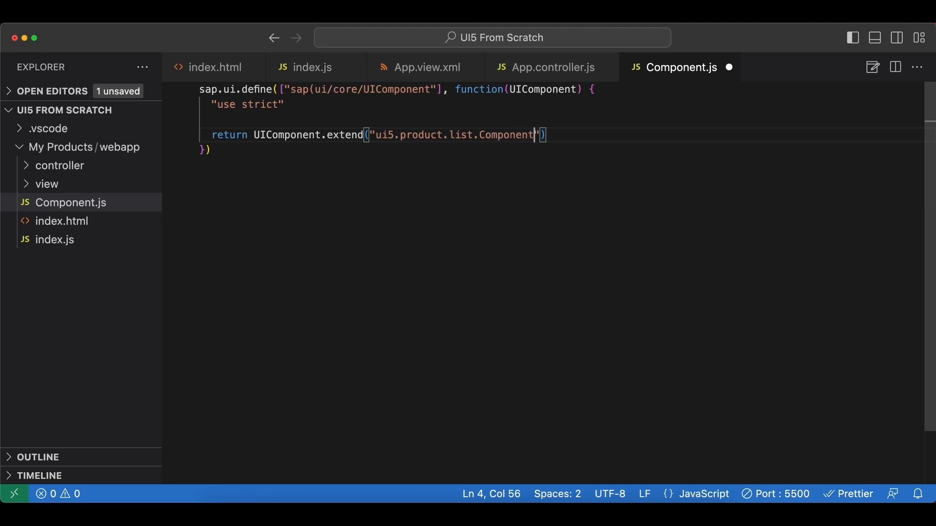
text(,)
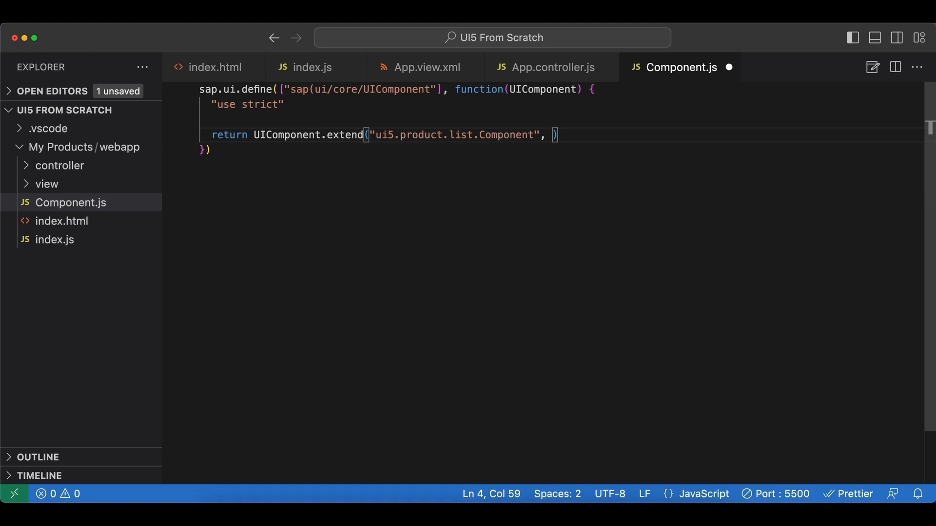
text({)
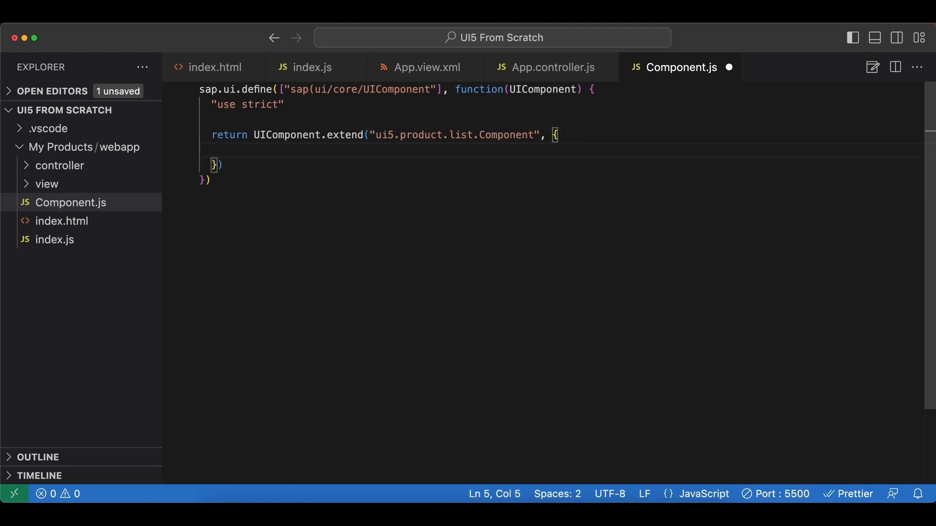
Add metadata: { interface: ["sap.ui.core.IAsyncContentCreation"] } to the extend settings
text(me)
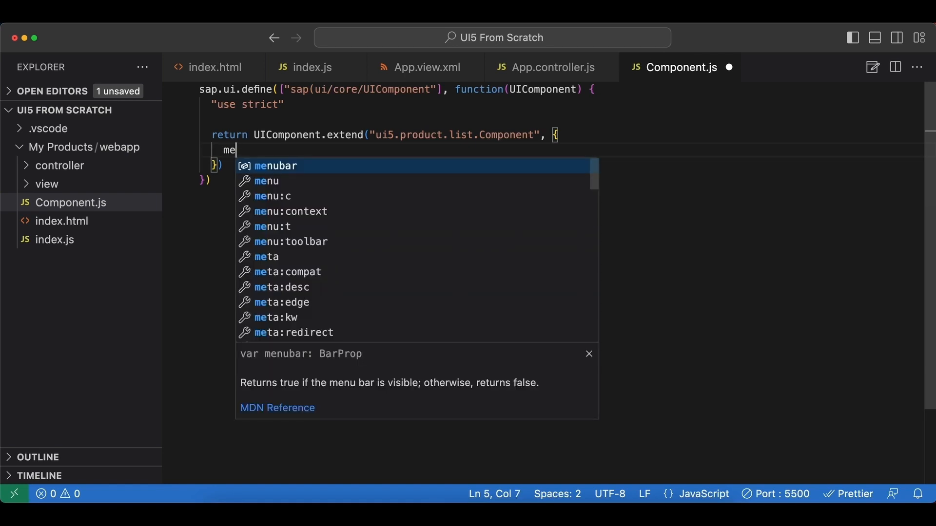
text(tadata)
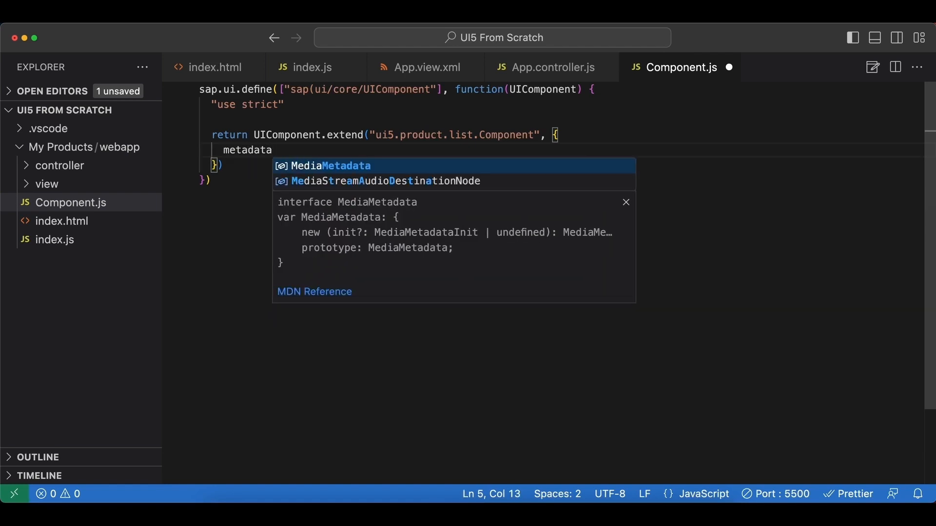
text(: {)
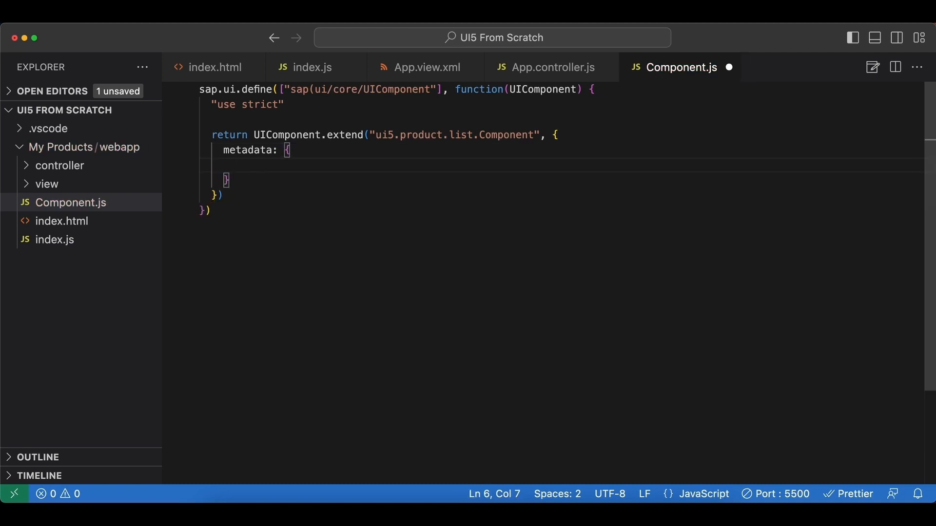
text(interface)
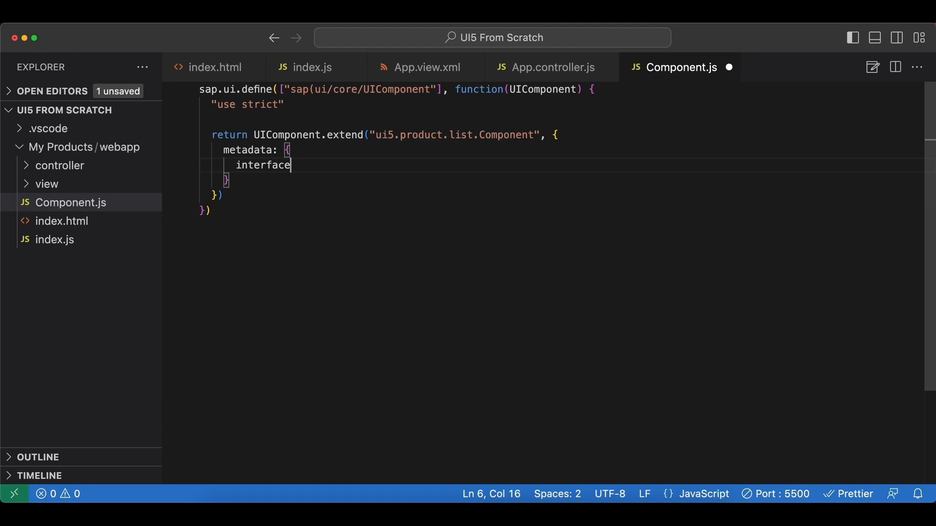
text(: [)
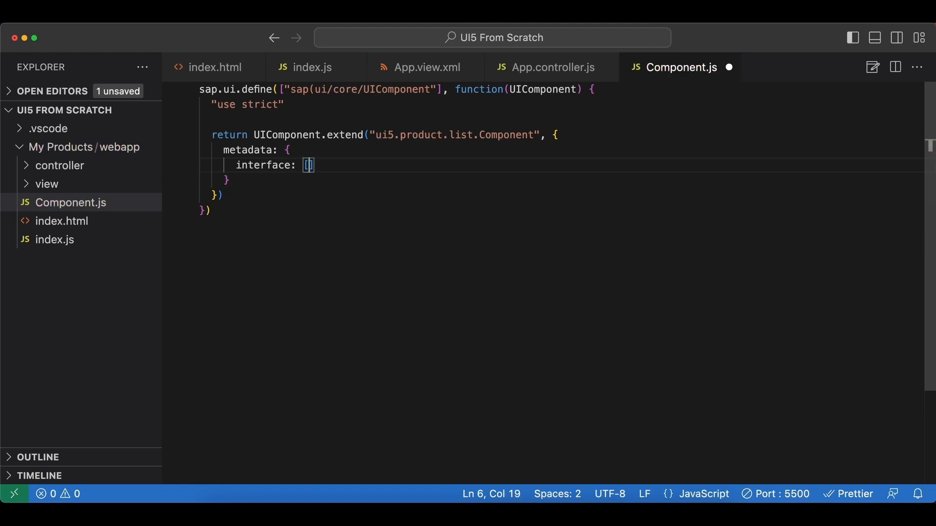
text("")
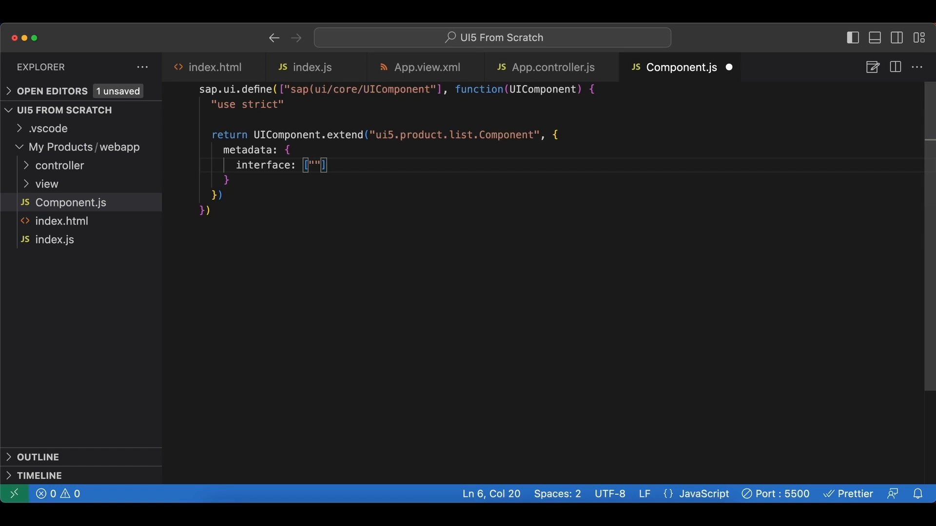
text(sap.)
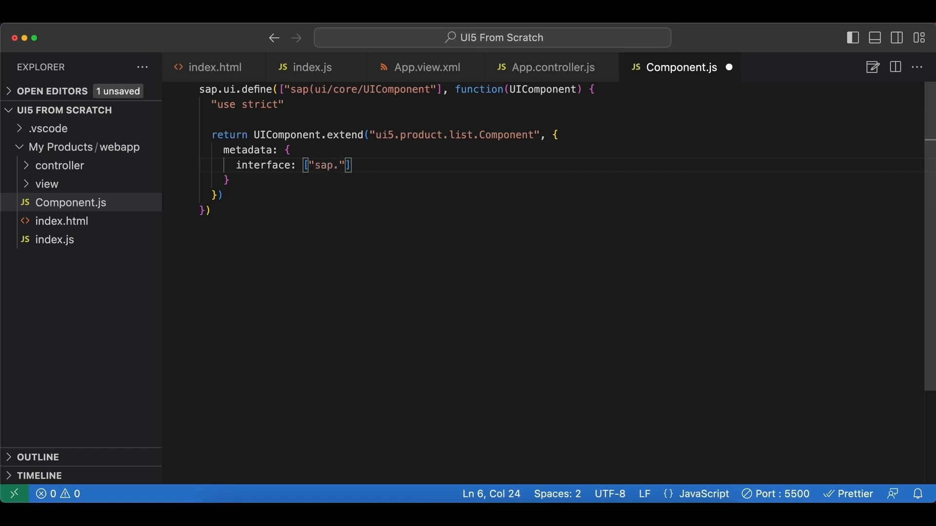
text(ui.)
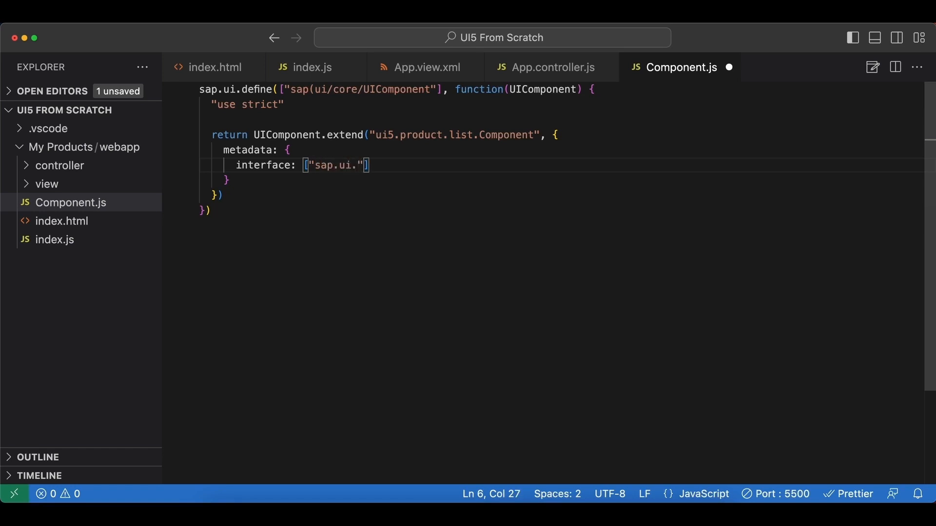
text(core.)
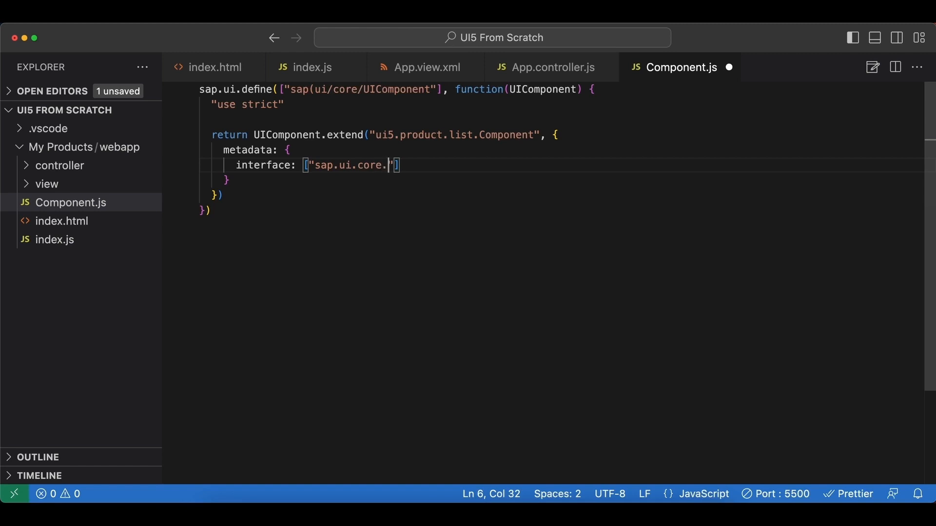
text(IAsyncContentCreation)
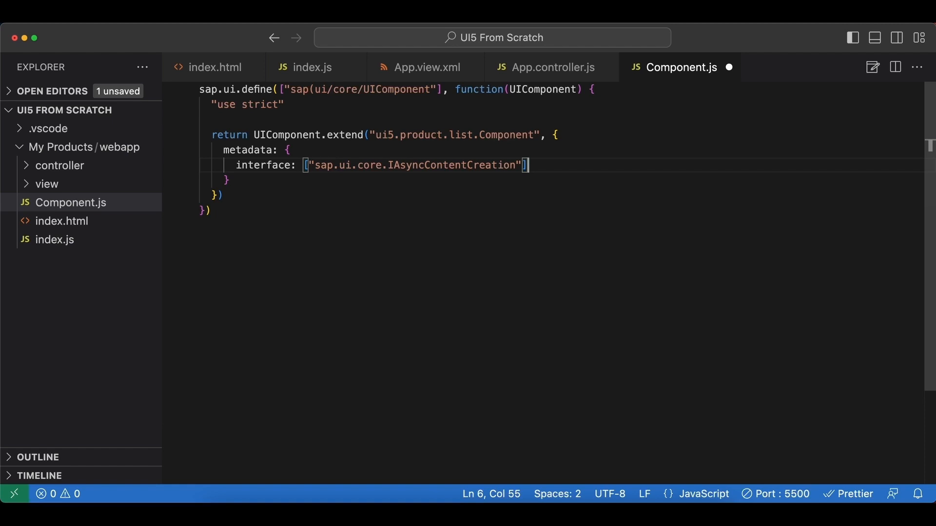
text(,)
key(Enter)
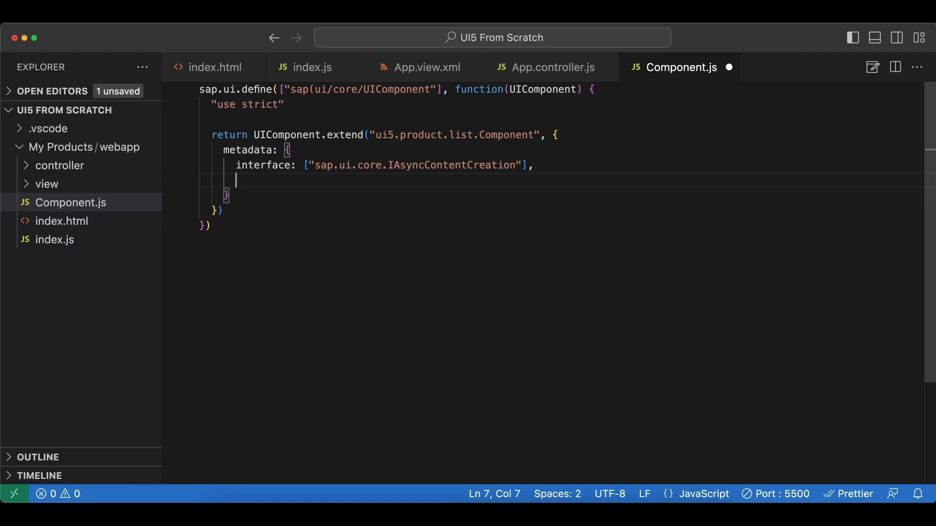
Add a rootView block with viewName "ui5.product.list.view.App"
text(rootView)
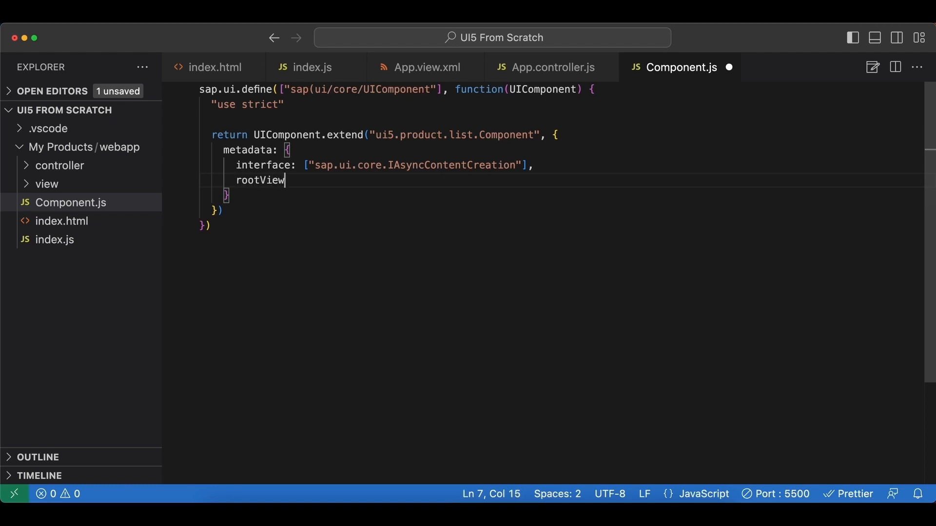
text(:)
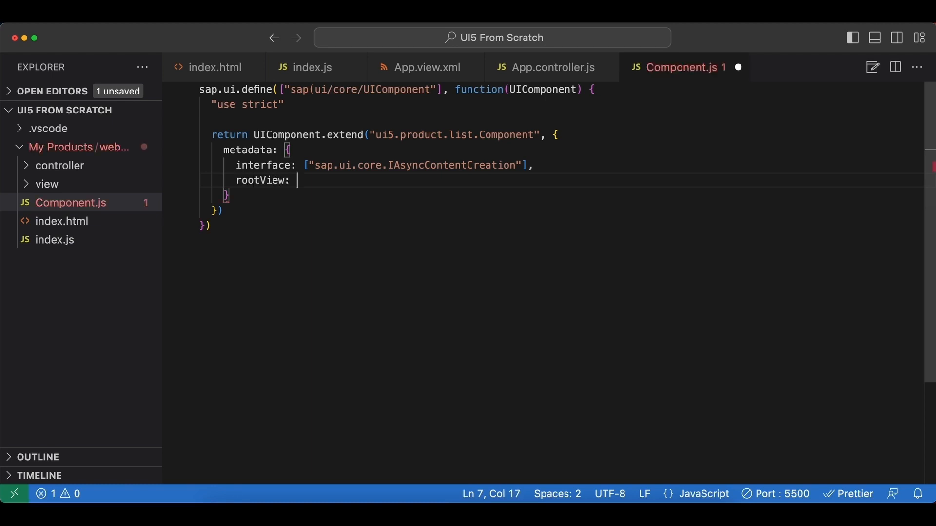
text({)
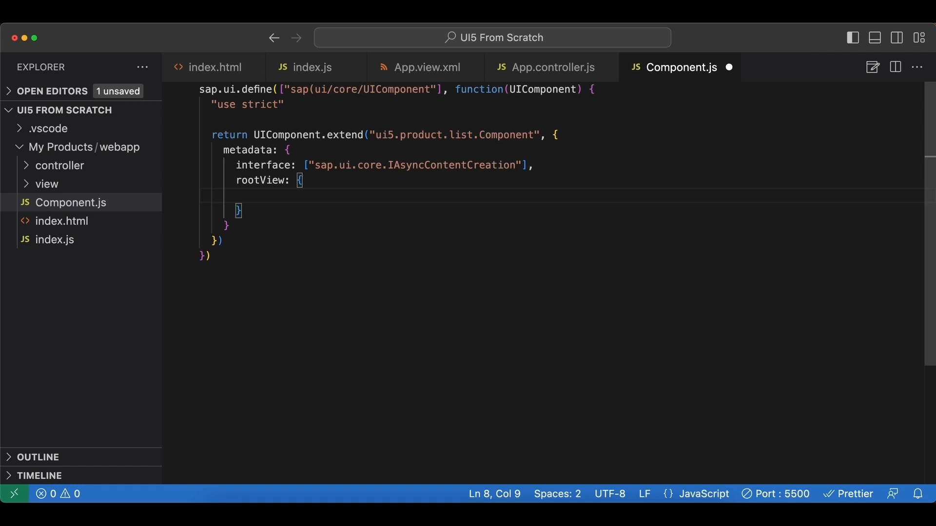
text(viewNam)
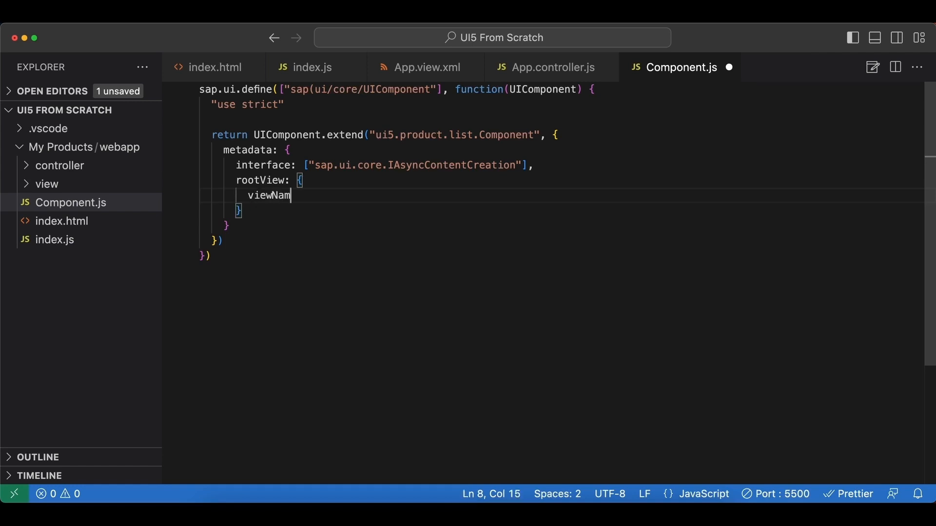
text(e:)
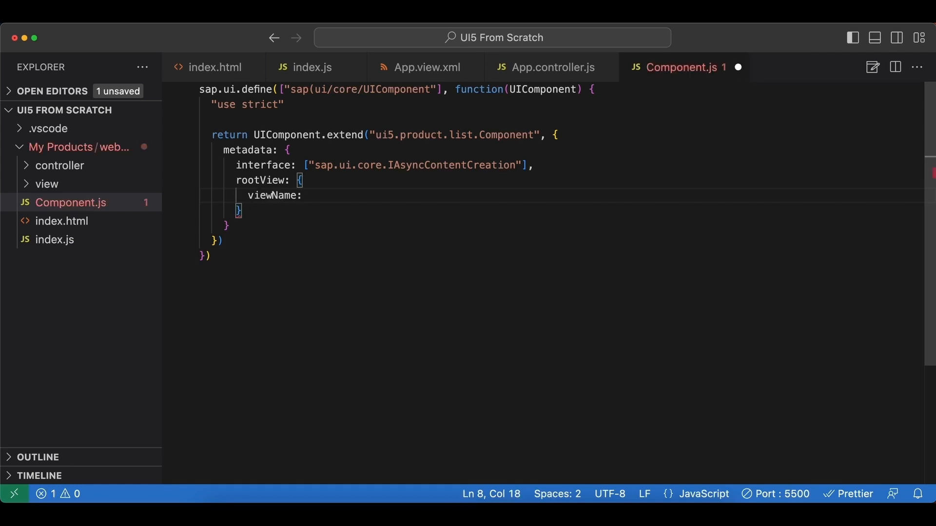
text("ui5)
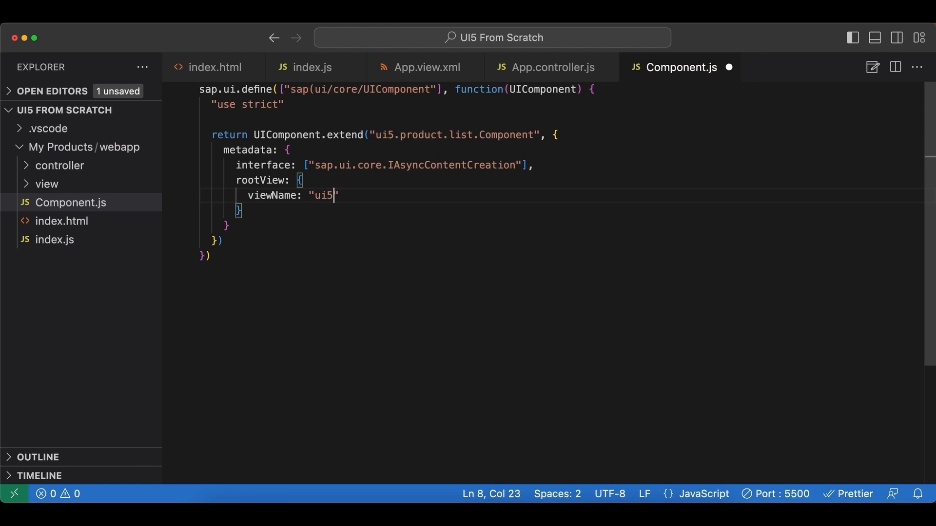
text(.product)
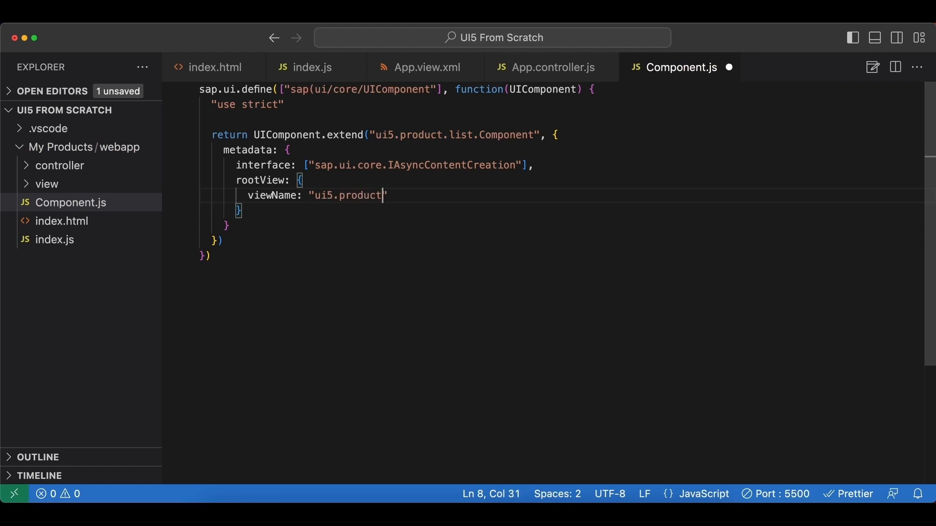
text(.list.)
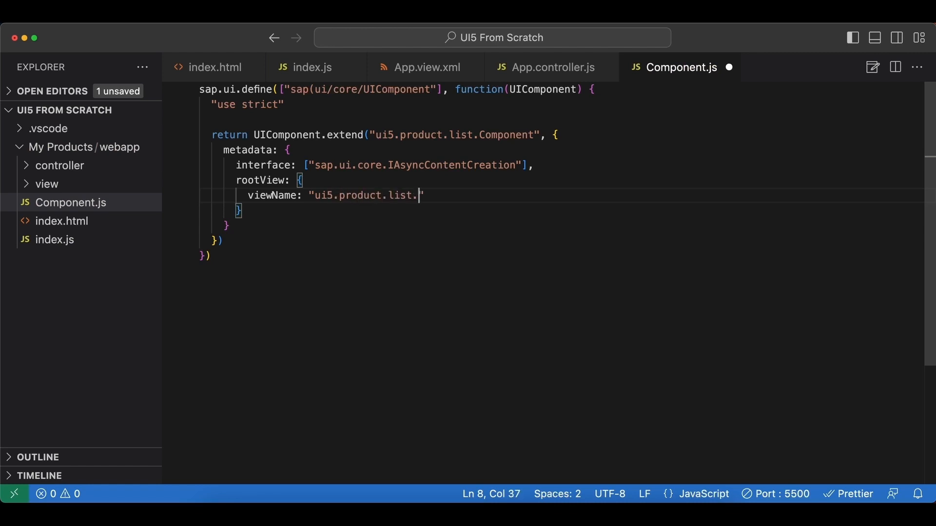
text(view.A)
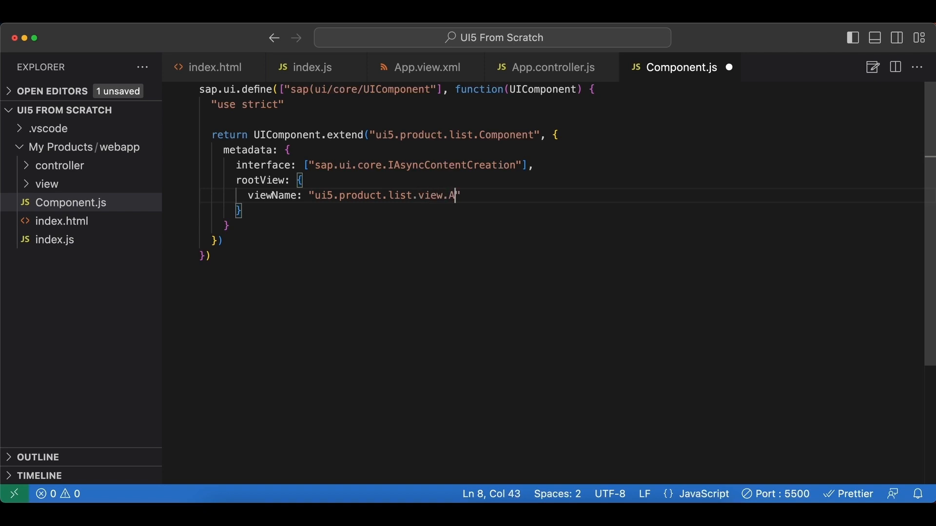
text(pp)
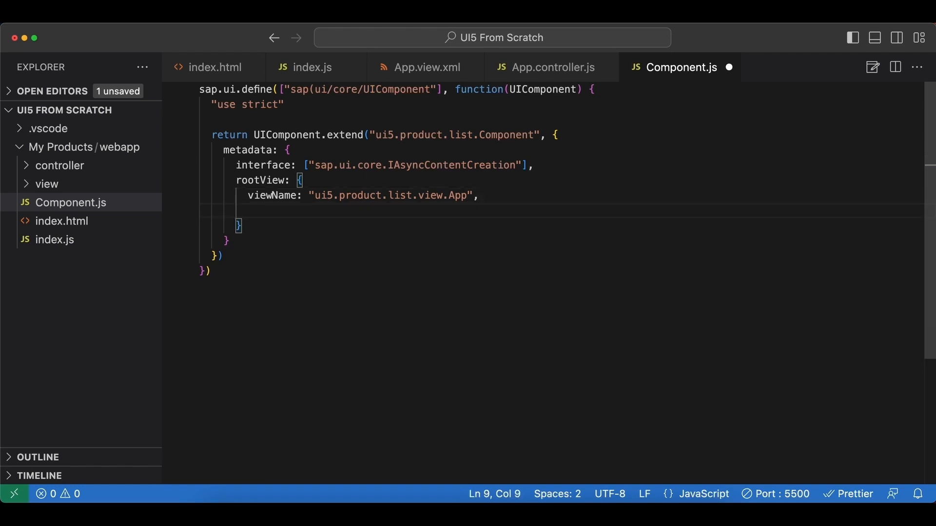
Complete rootView with type "XML" and id "app"
text(type:)
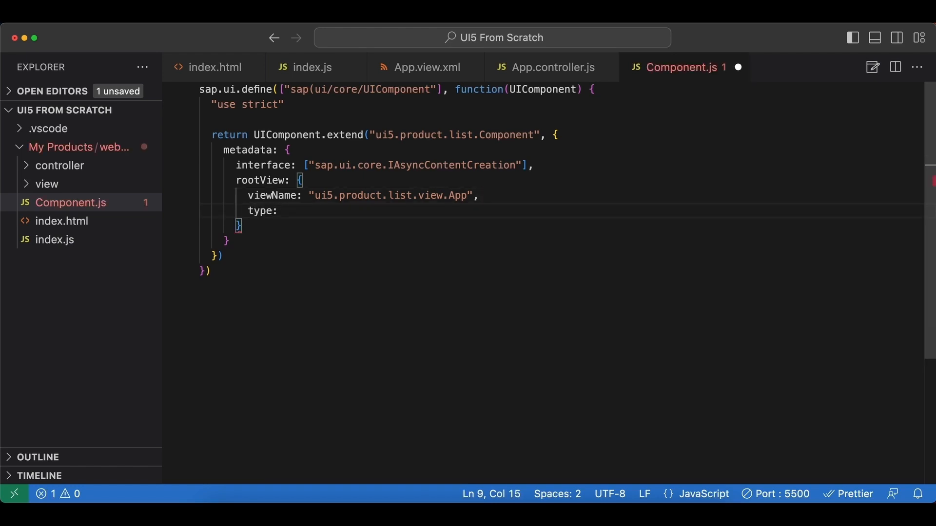
text("XML",)
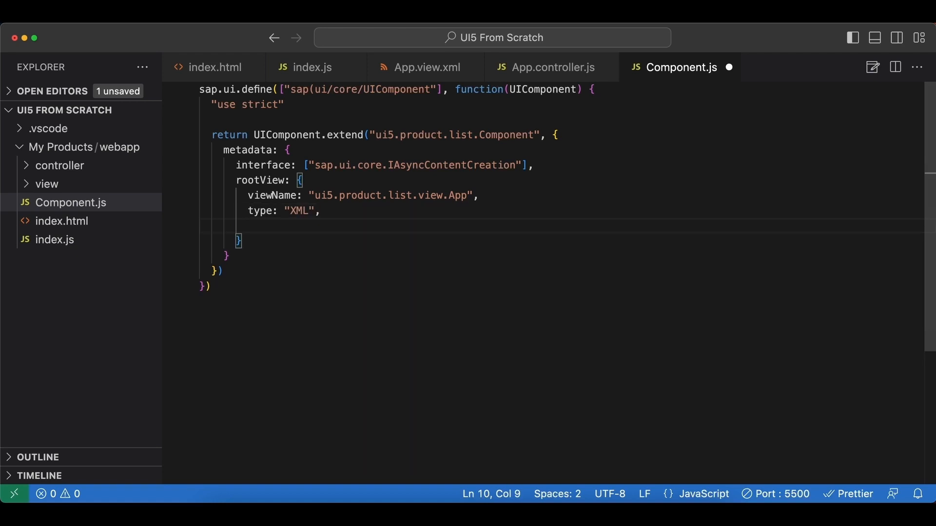
text(id: "")
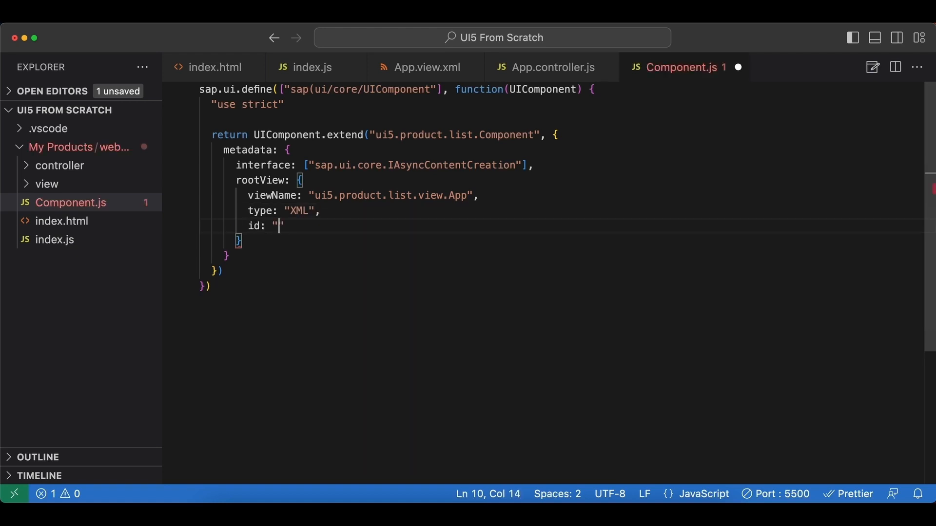
text(app)
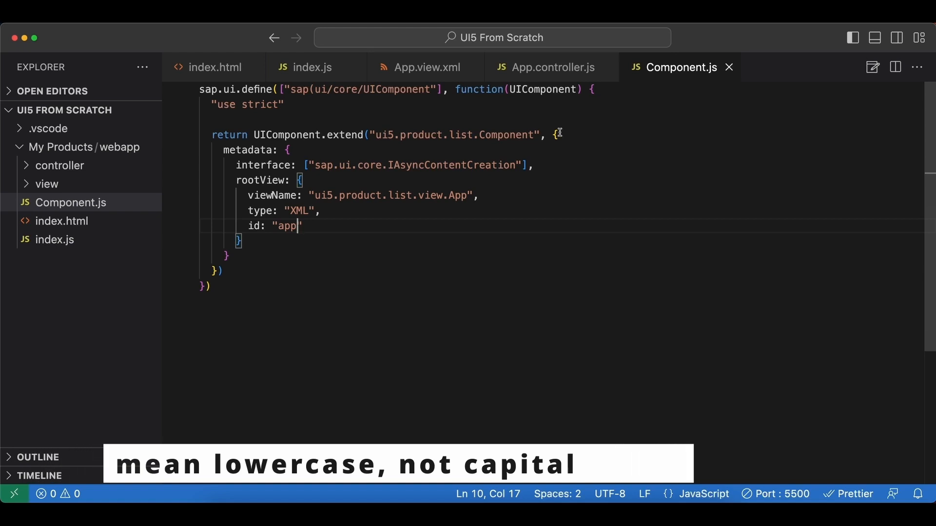
click(310, 67)
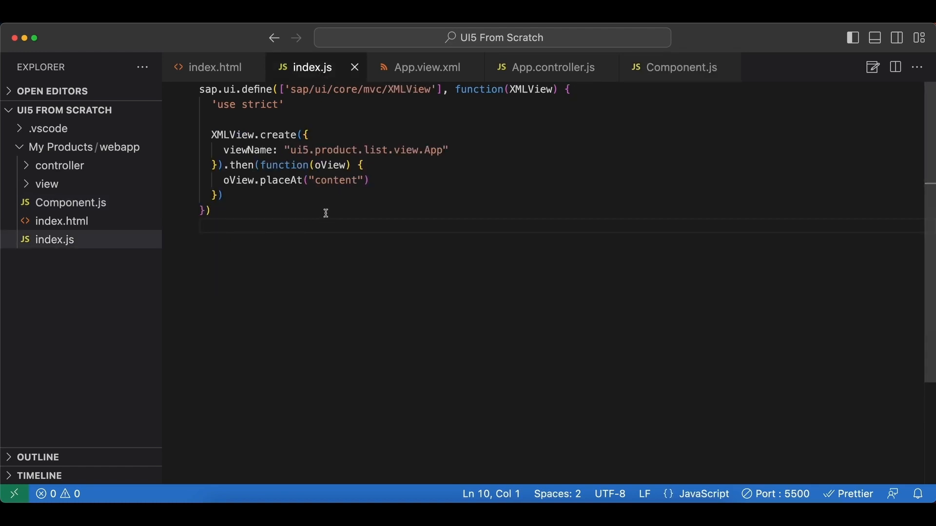
Replace the XMLView dependency path with sap/ui/core/ComponentContainer and select the XMLView parameter to rename
click(206, 210)
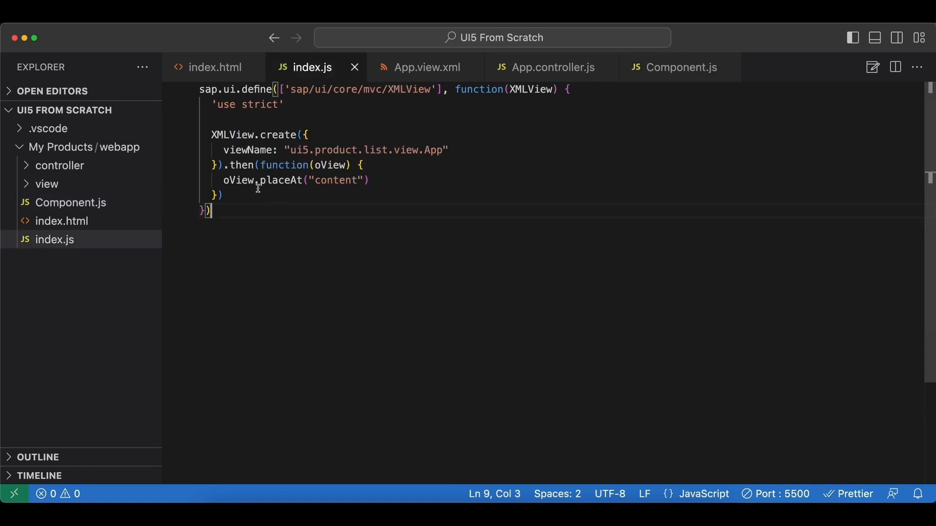
mouse_move(252, 197)
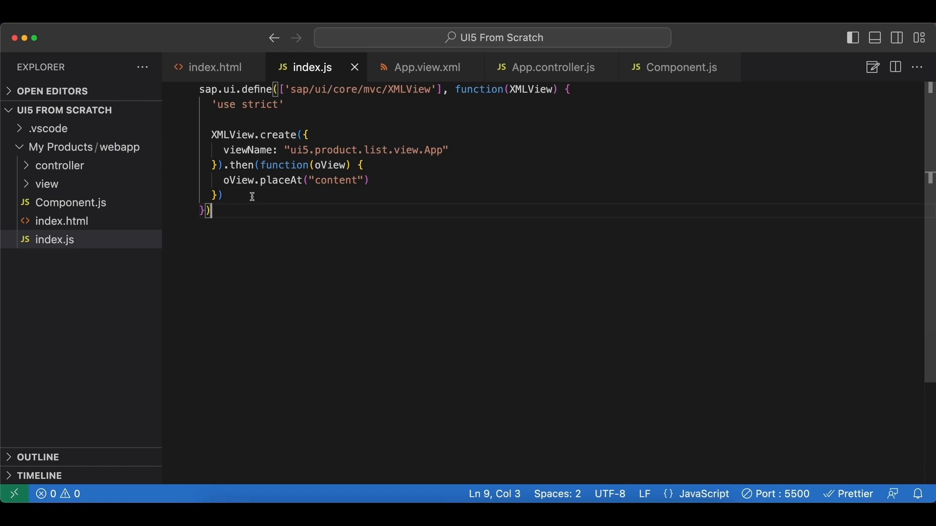
mouse_move(255, 195)
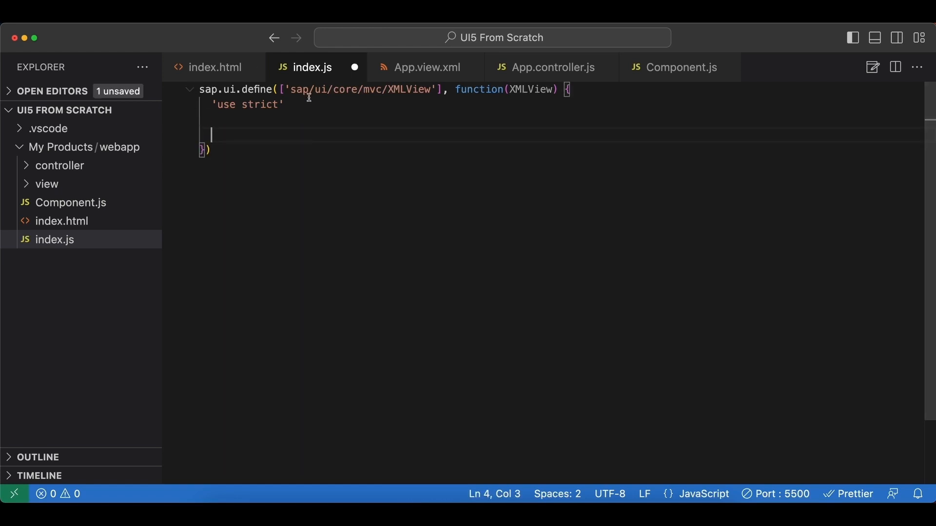
double_click(409, 90)
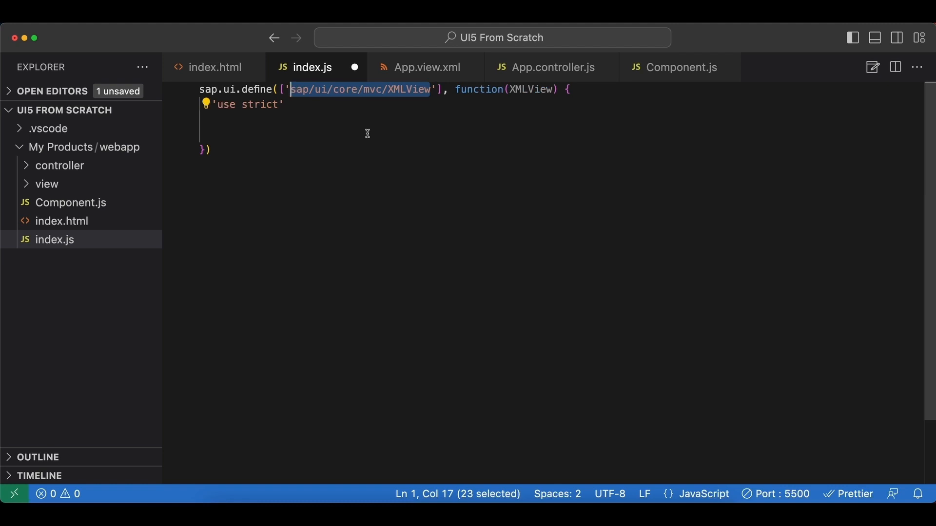
text(sap/)
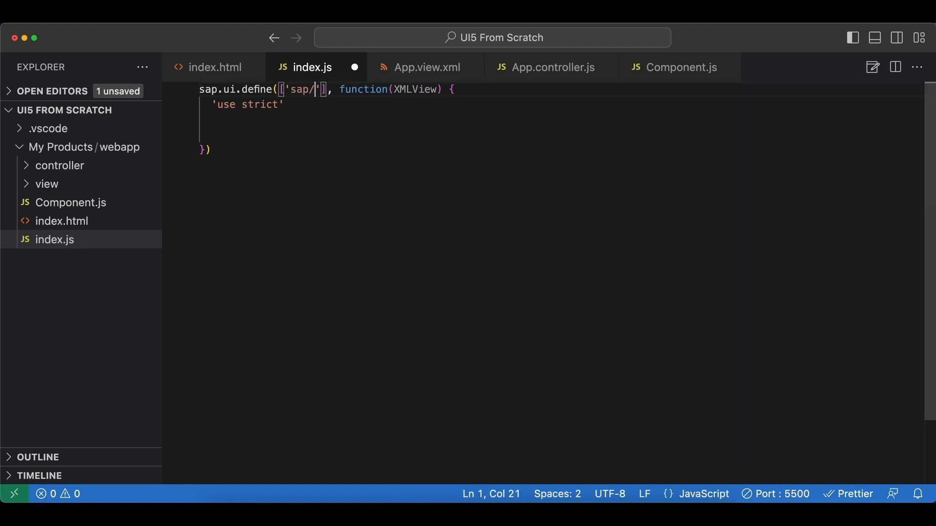
text(ui/)
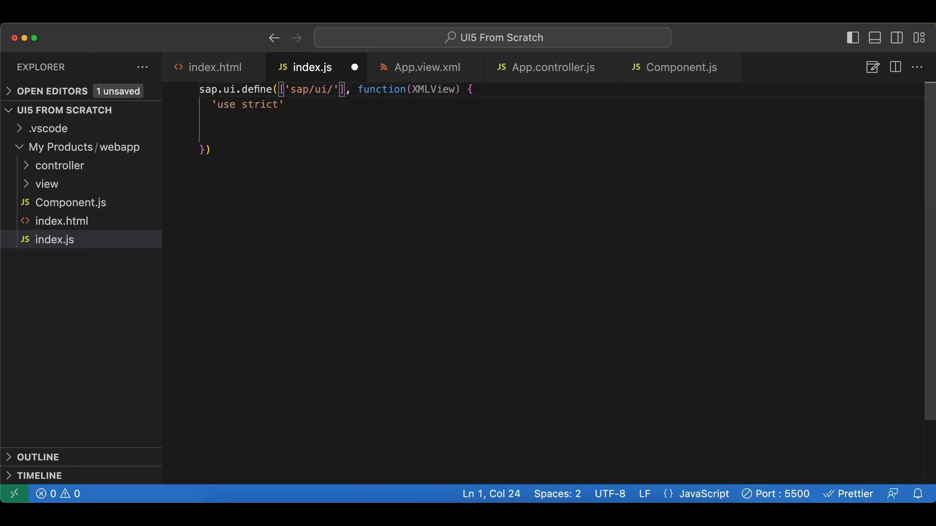
text(core)
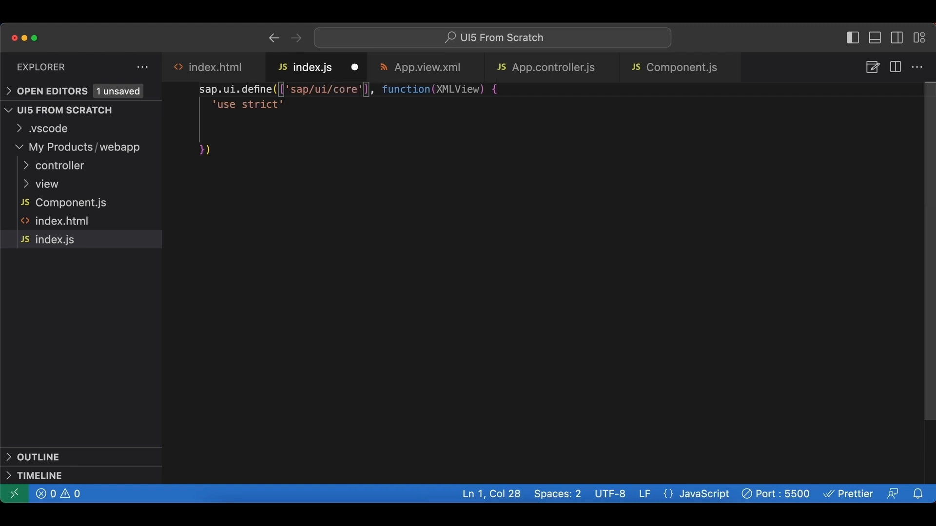
text(COmponent)
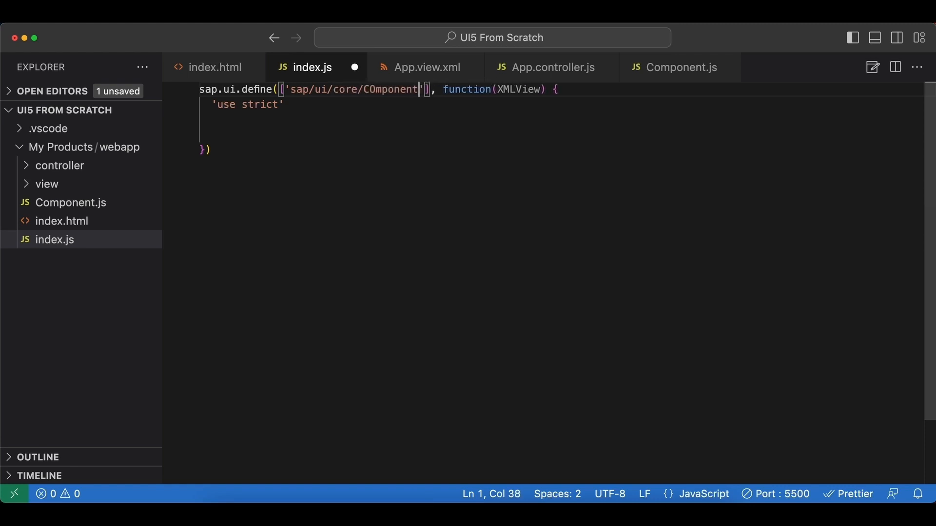
text(COntainer)
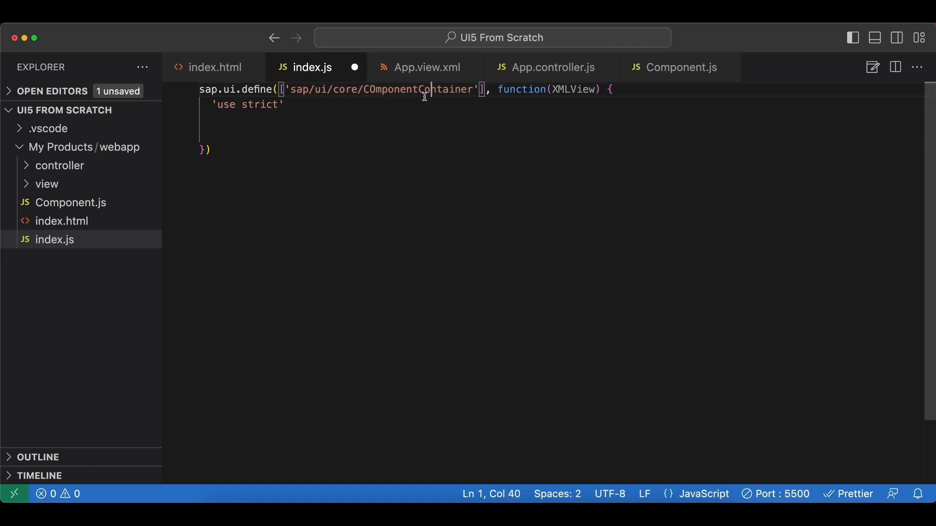
key(Backspace)
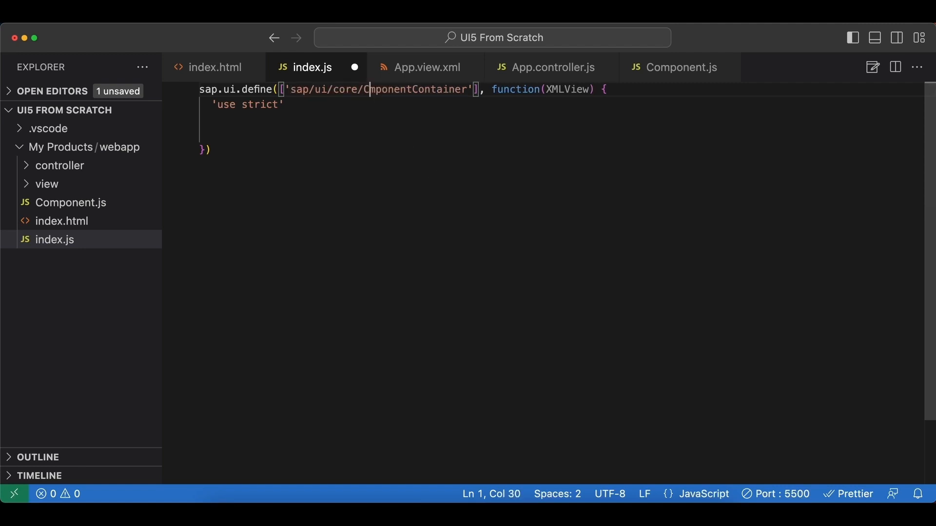
double_click(419, 88)
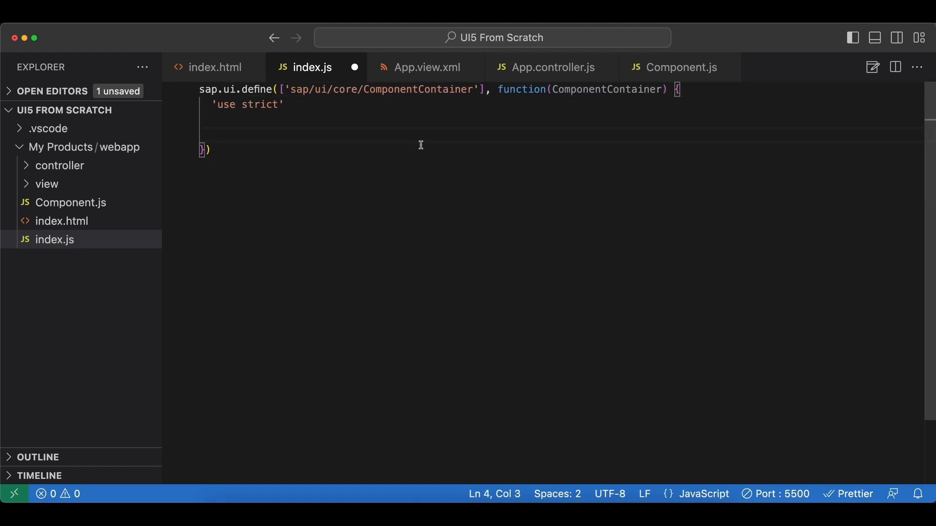
Write new ComponentContainer({ name: "ui5.product.list" in index.js
text(n)
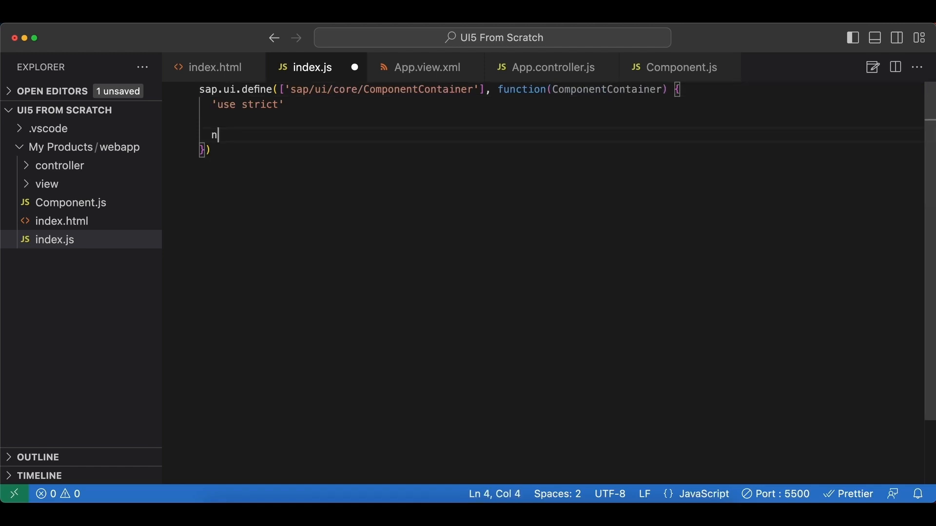
text(ew ComponentContainer)
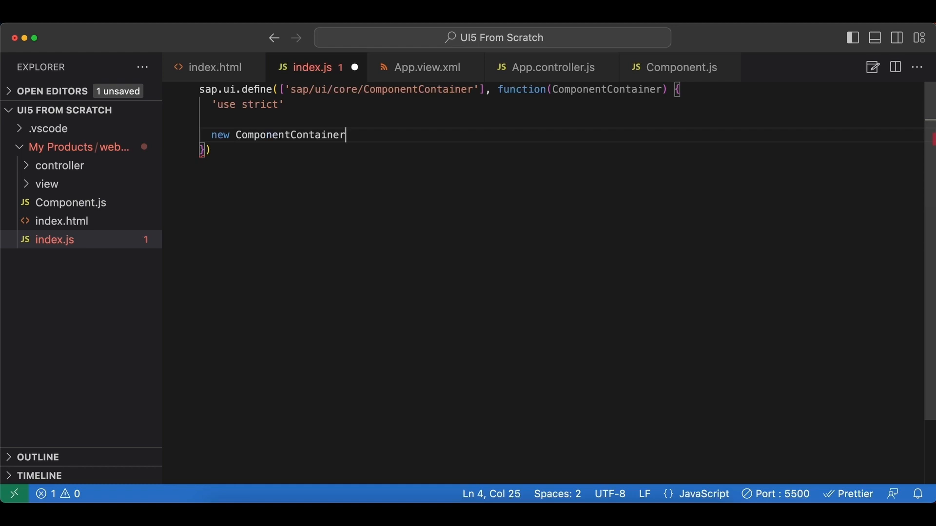
text(())
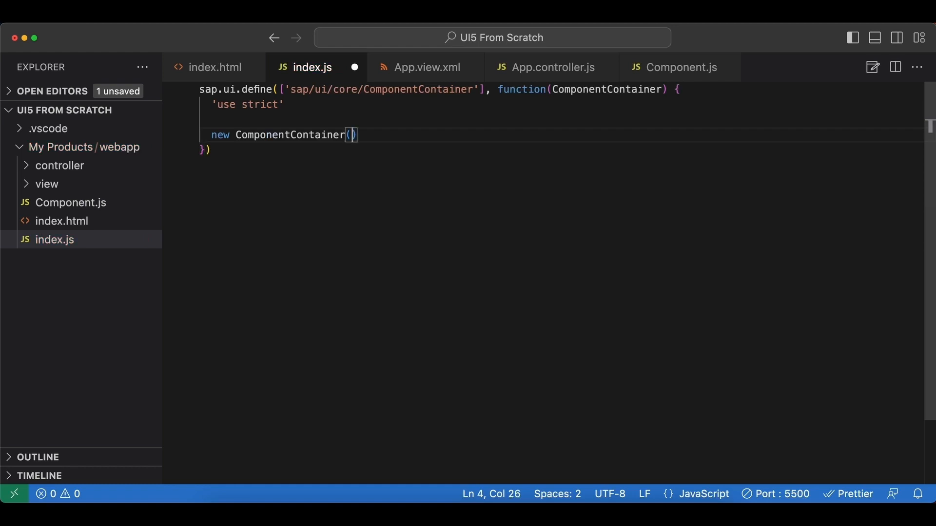
text({)
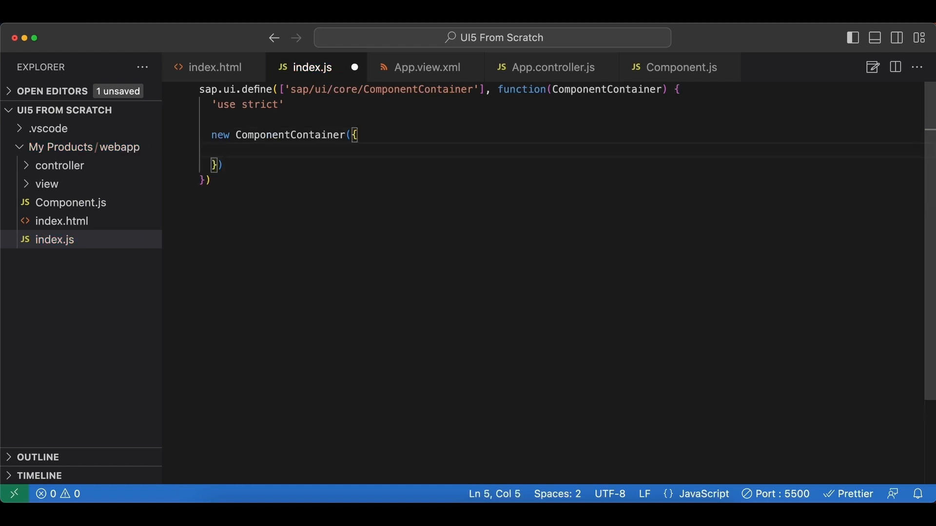
text(name:)
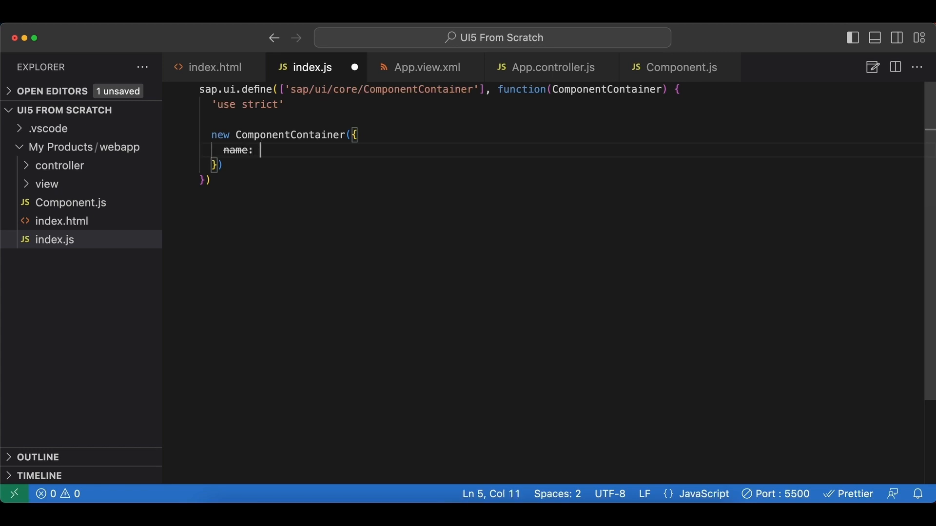
text("")
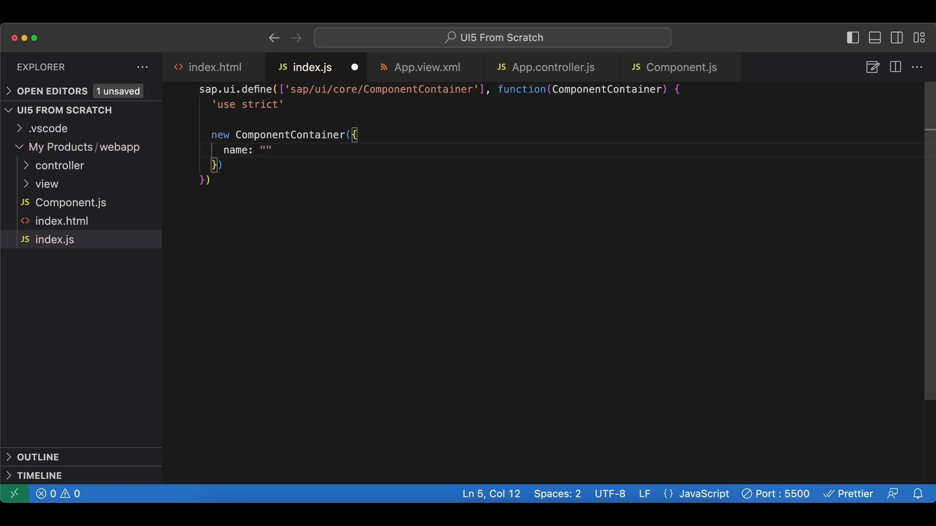
text(ui5.)
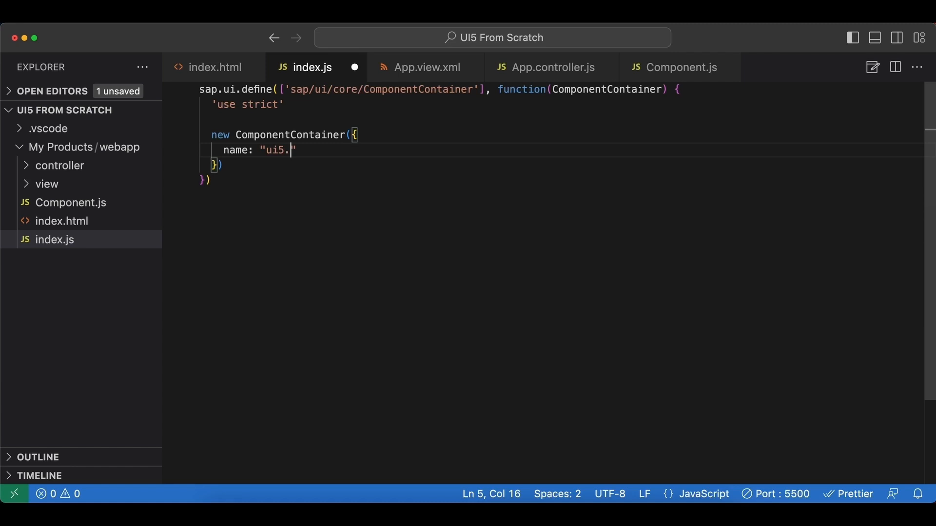
text(product.)
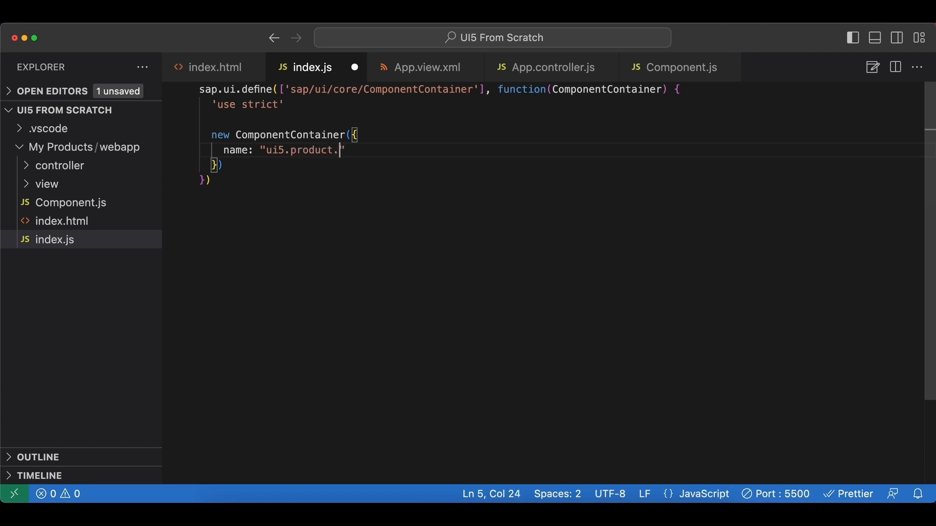
text(list)
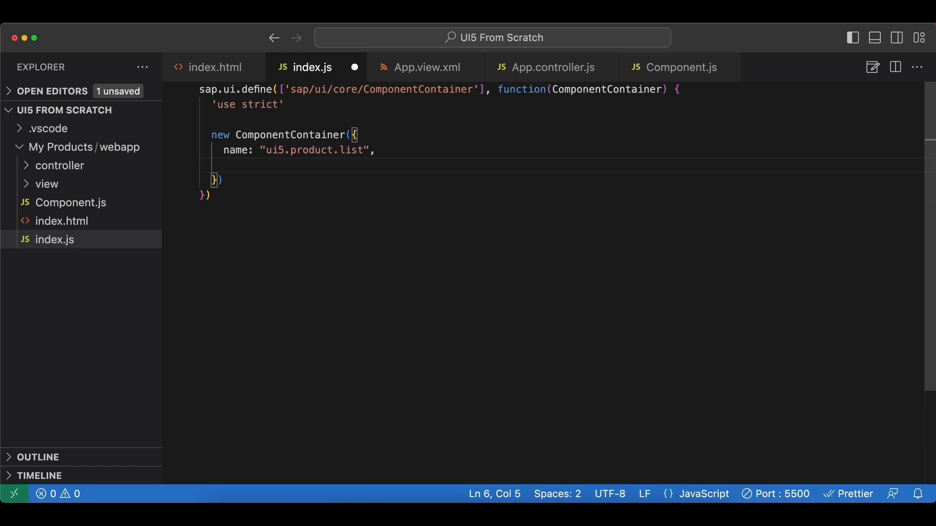
Add settings: { id: "ui5.product.list" } and async: true to the container options
text(set)
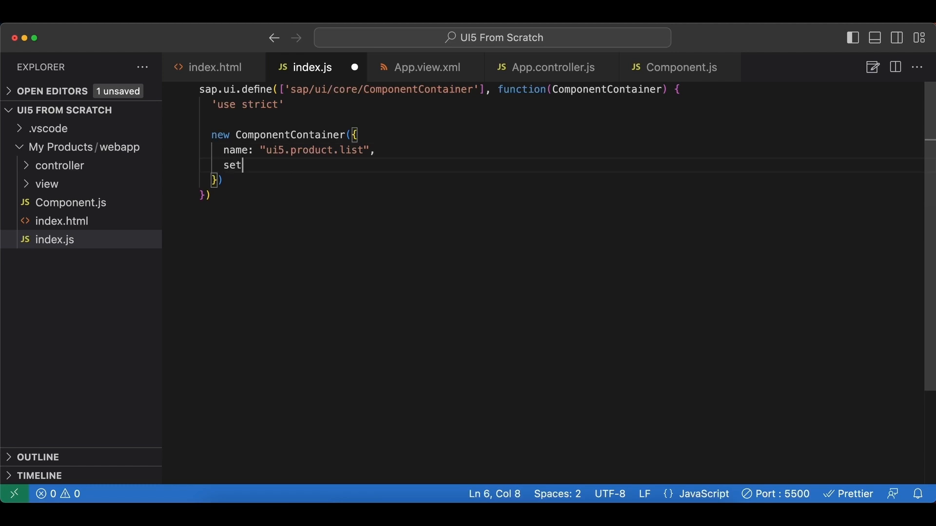
text(tings)
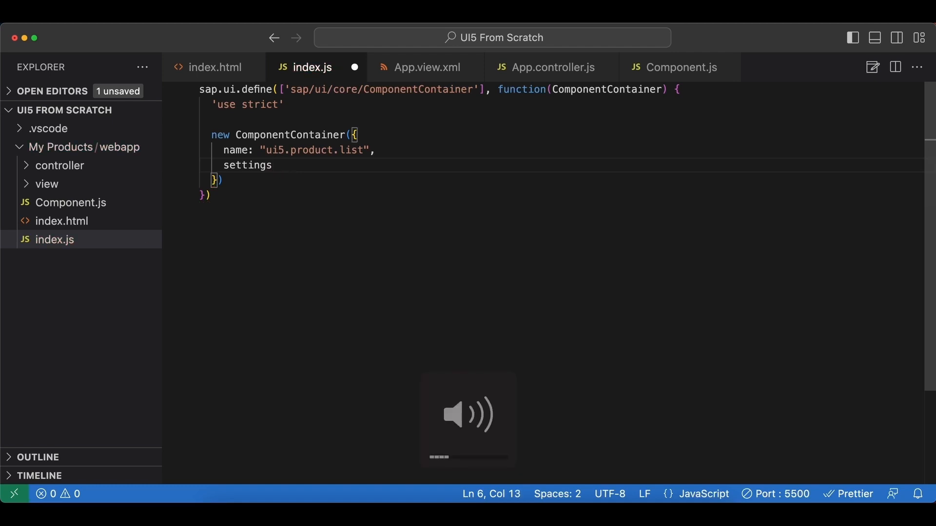
text(: {)
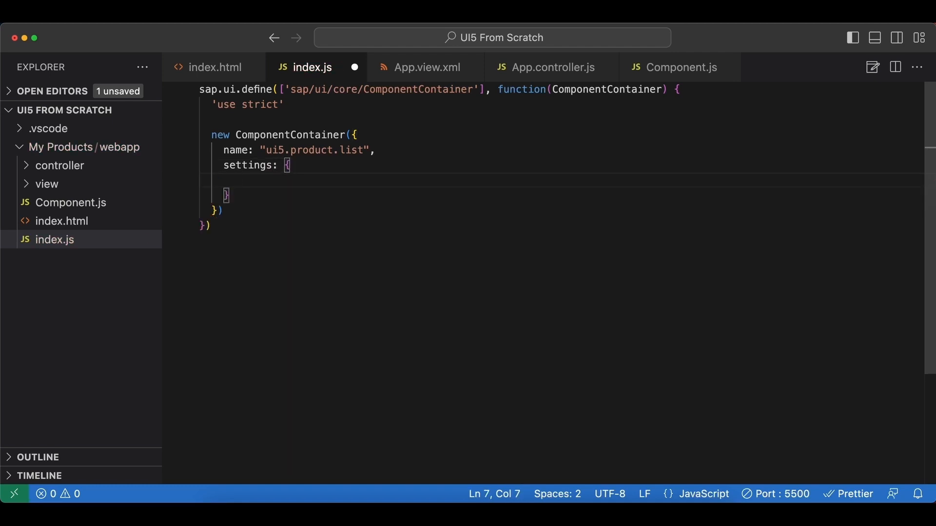
text(id:)
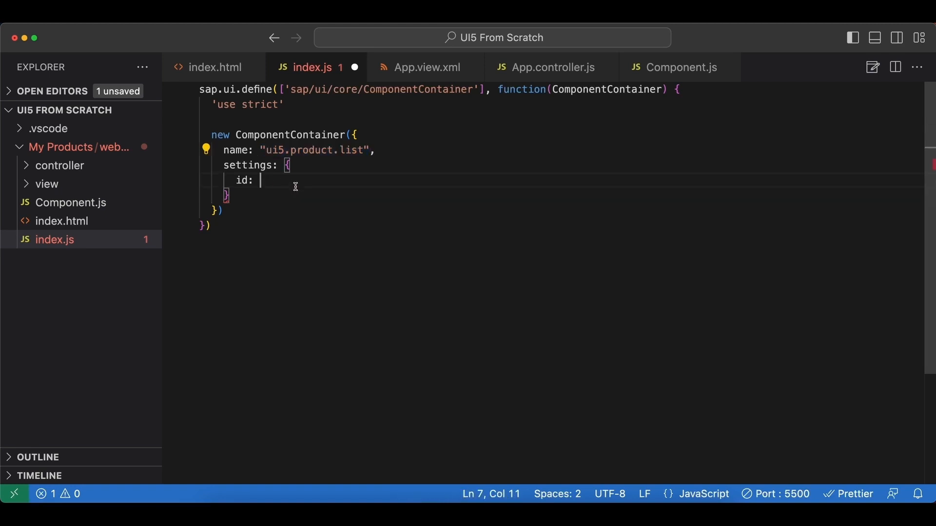
text("ui5.product.list")
text(async)
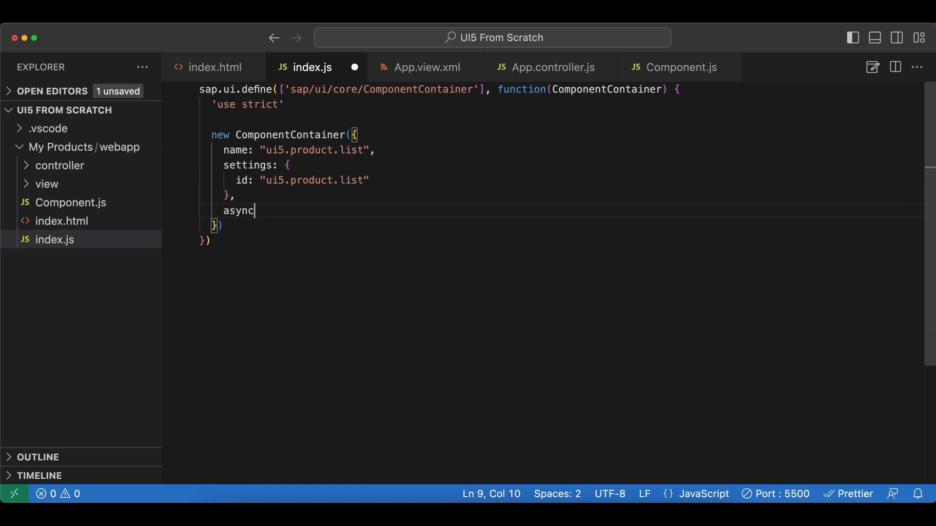
text(: true)
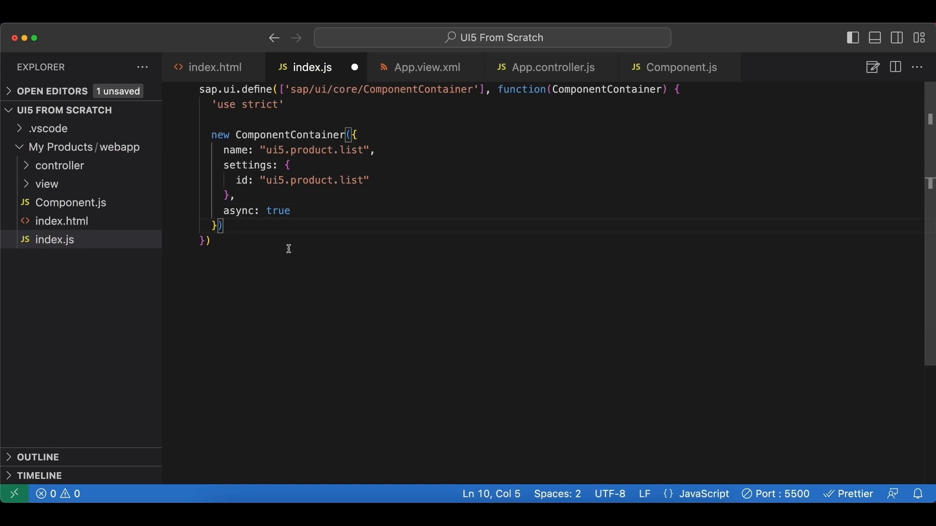
Chain .placeAt("content") on the container and save index.js
text(.placeAt()
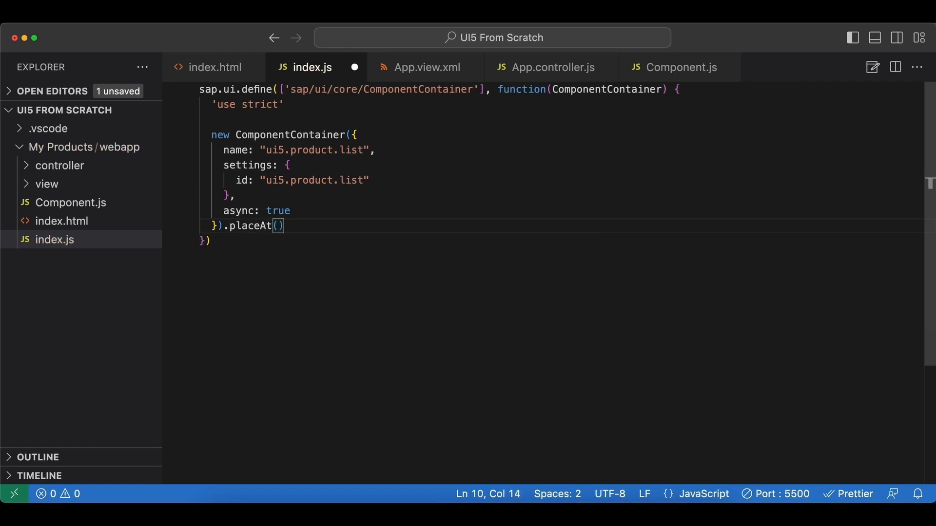
text("")
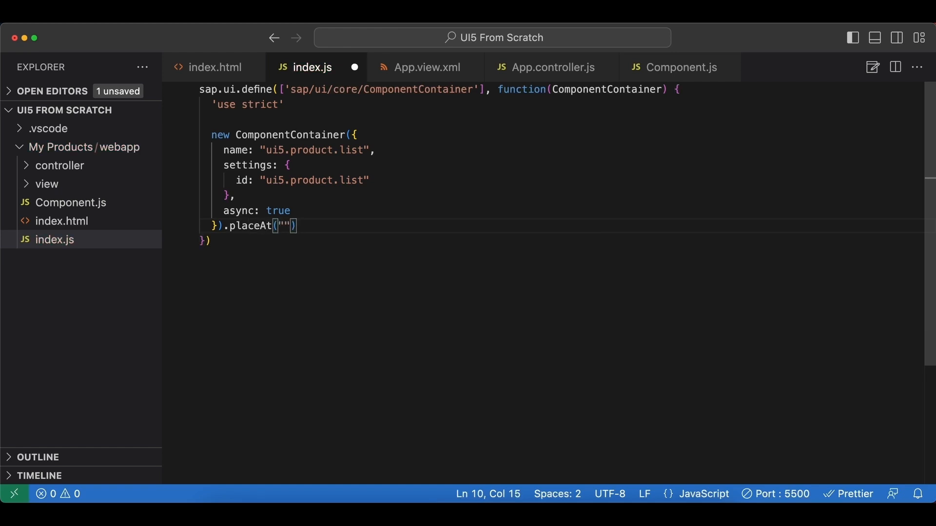
text(content)
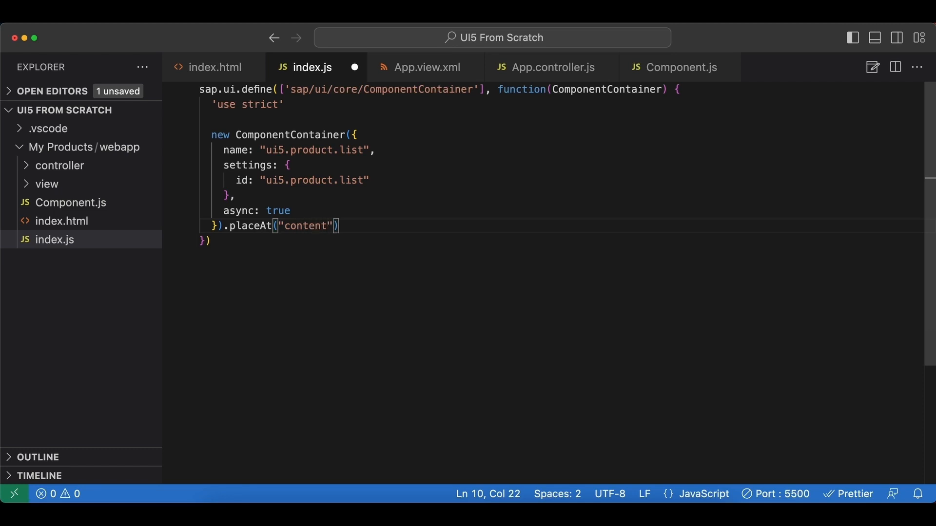
key(cmd+s)
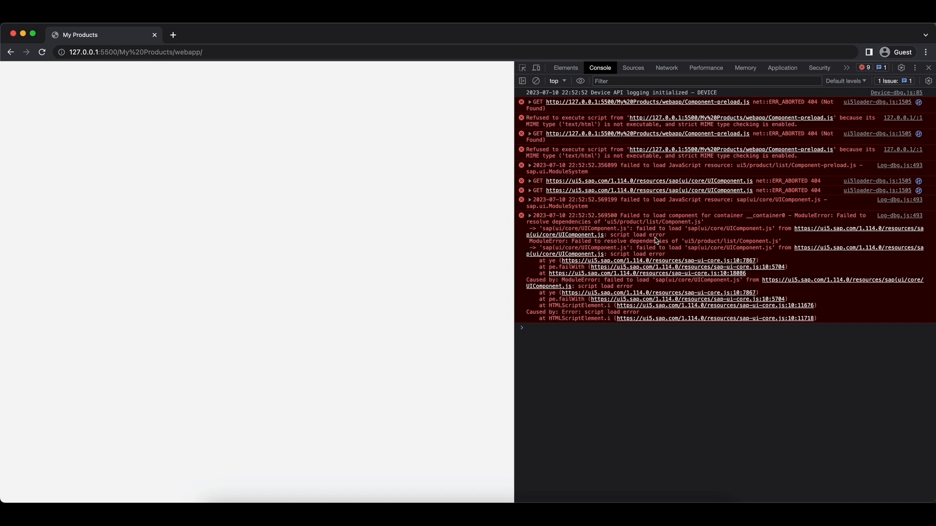
mouse_move(654, 240)
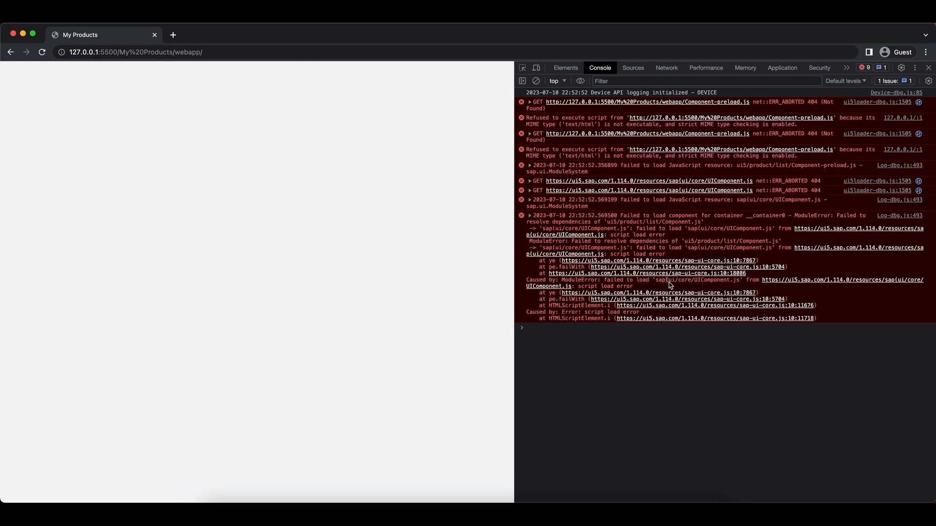
mouse_move(291, 504)
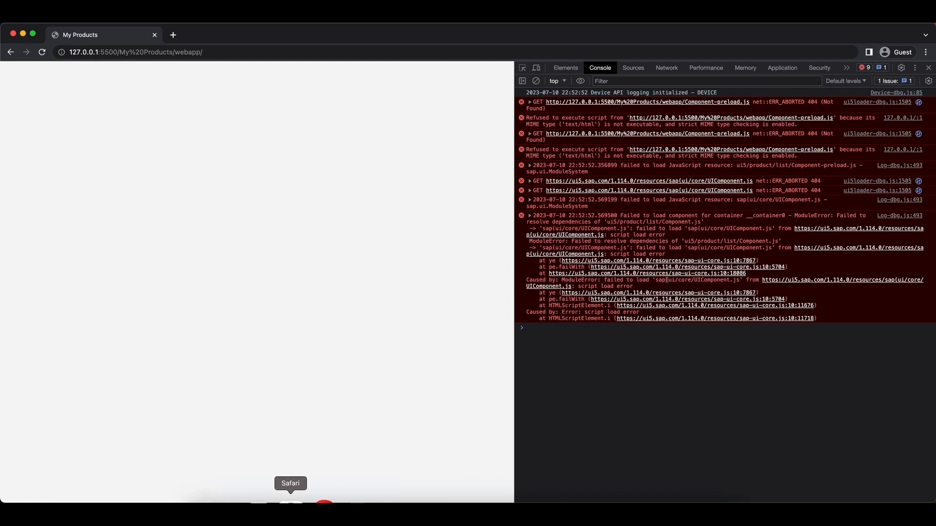
Switch back from Chrome's console errors to Visual Studio Code
click(289, 483)
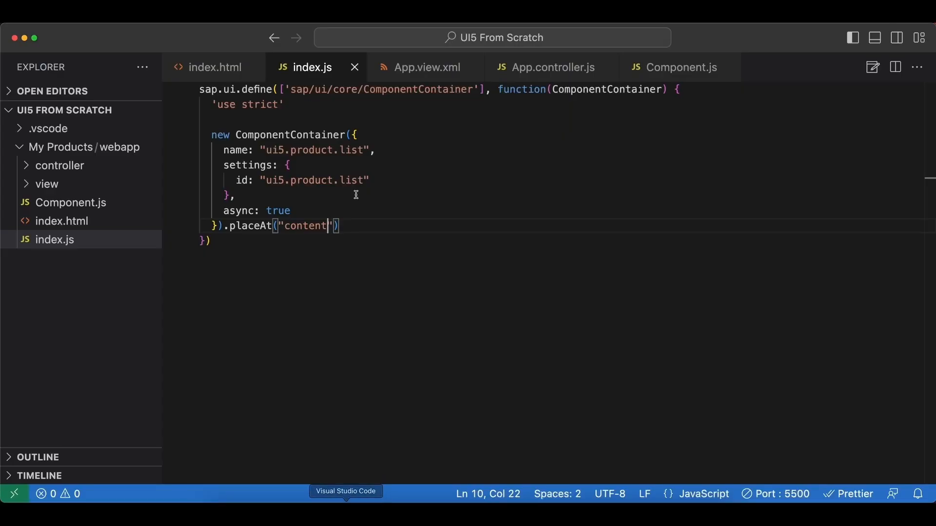
Insert the missing slash so Component.js loads sap/ui/core/UIComponent
click(680, 68)
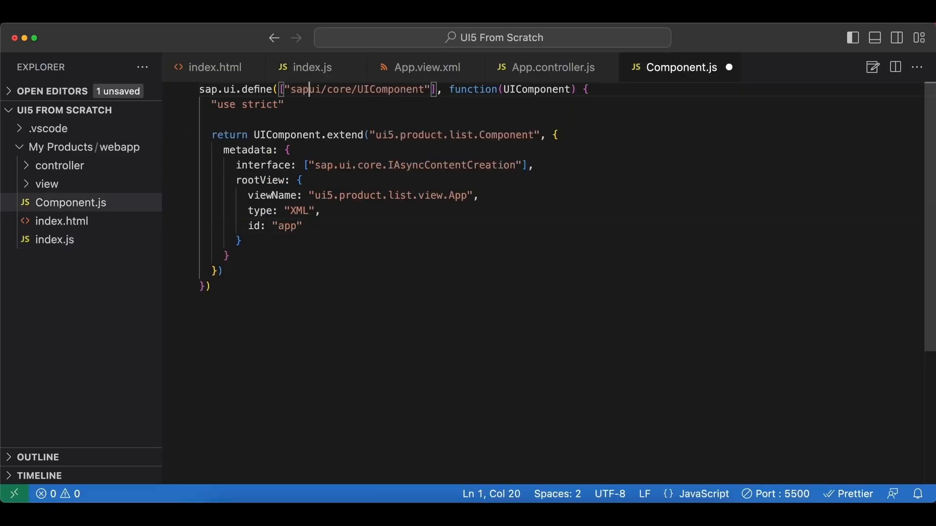
text(/)
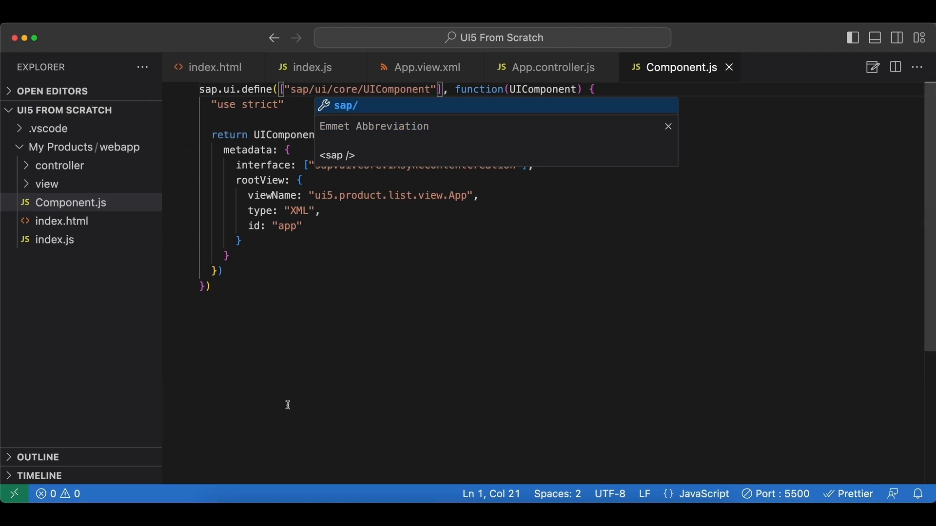